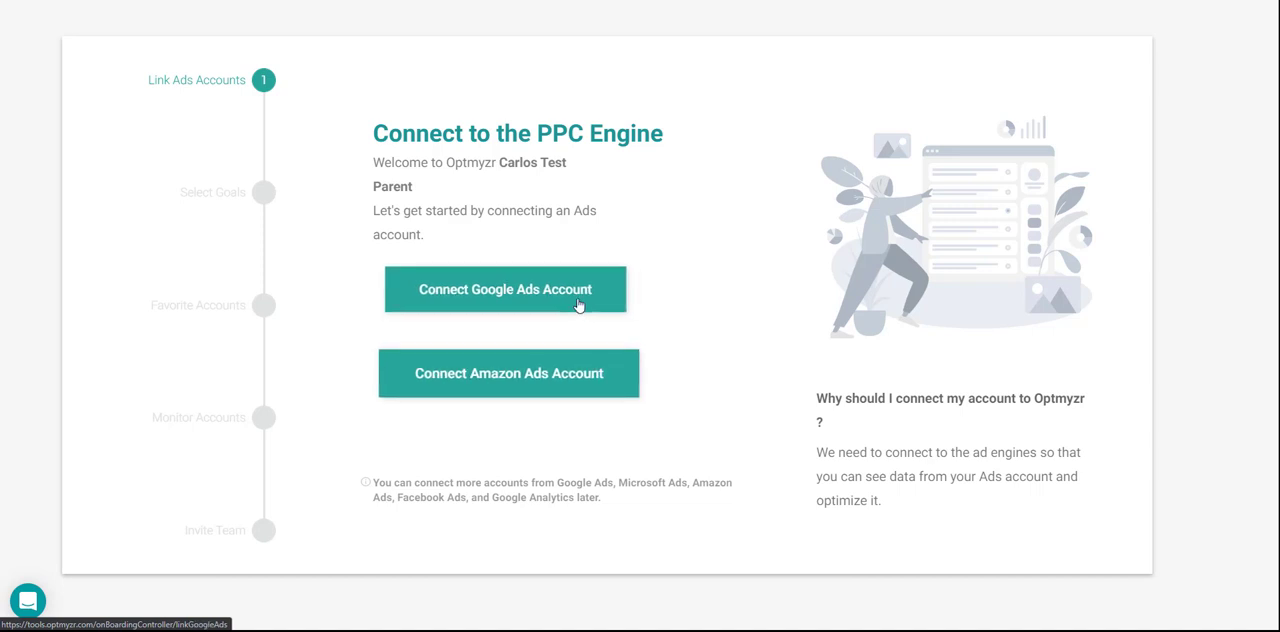
Connect the Google Ads account by choosing the Google account and allowing Optmyzr campaign access.
click(504, 288)
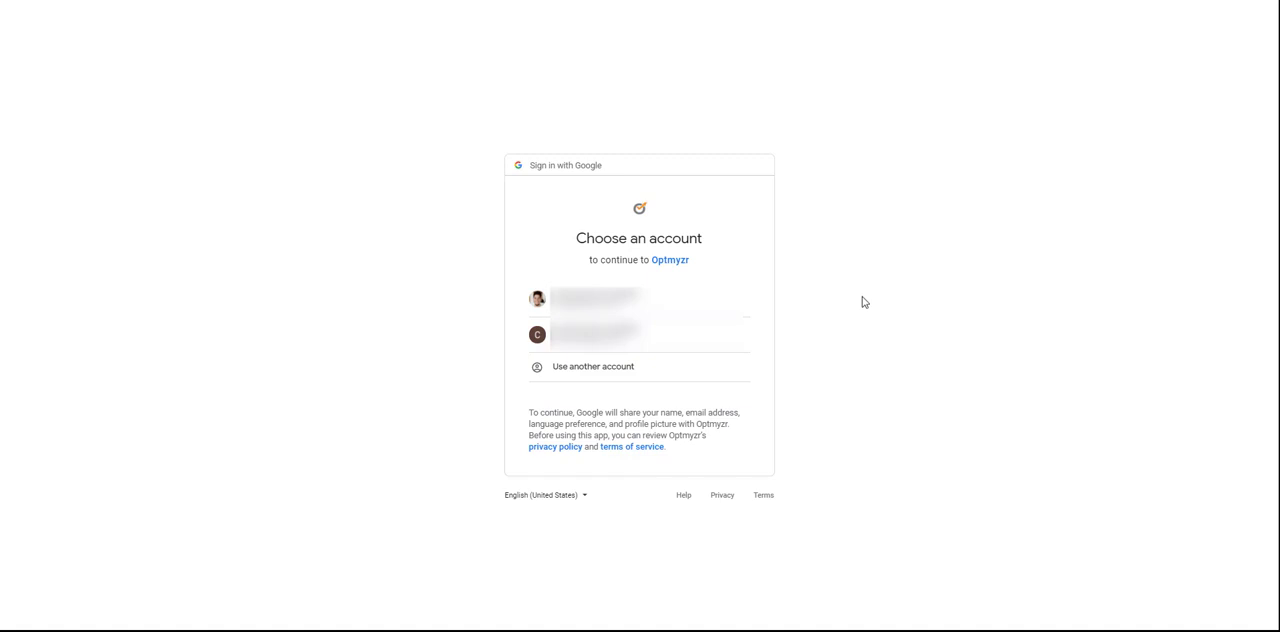
mouse_move(832, 308)
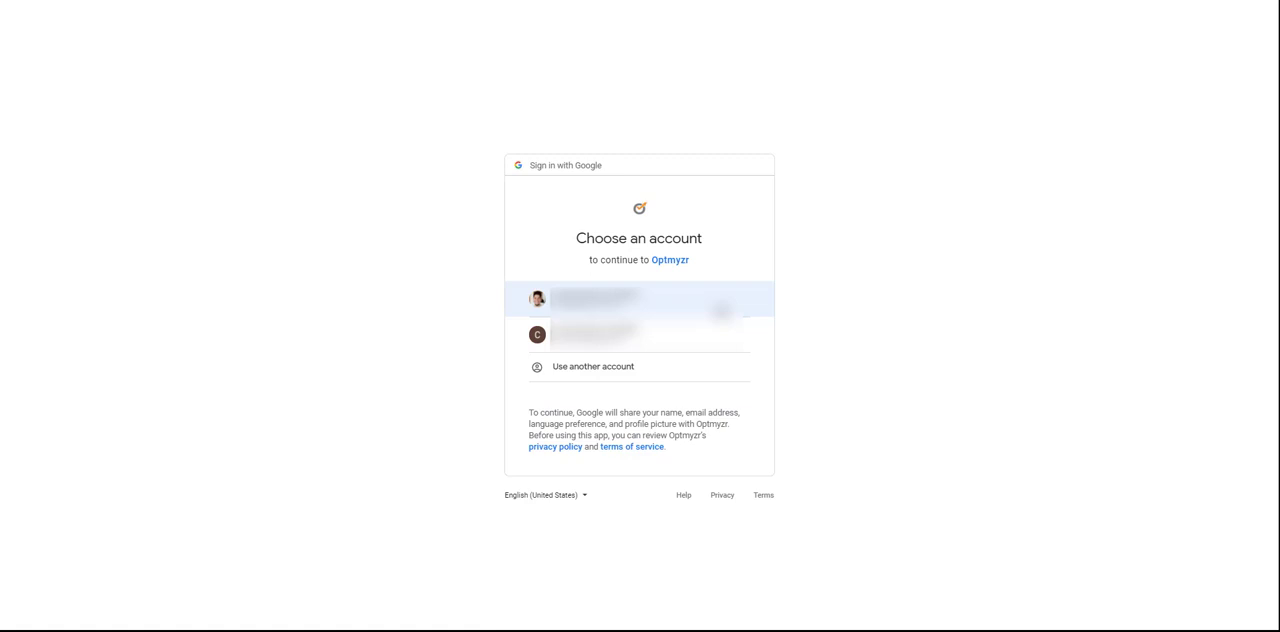
click(638, 300)
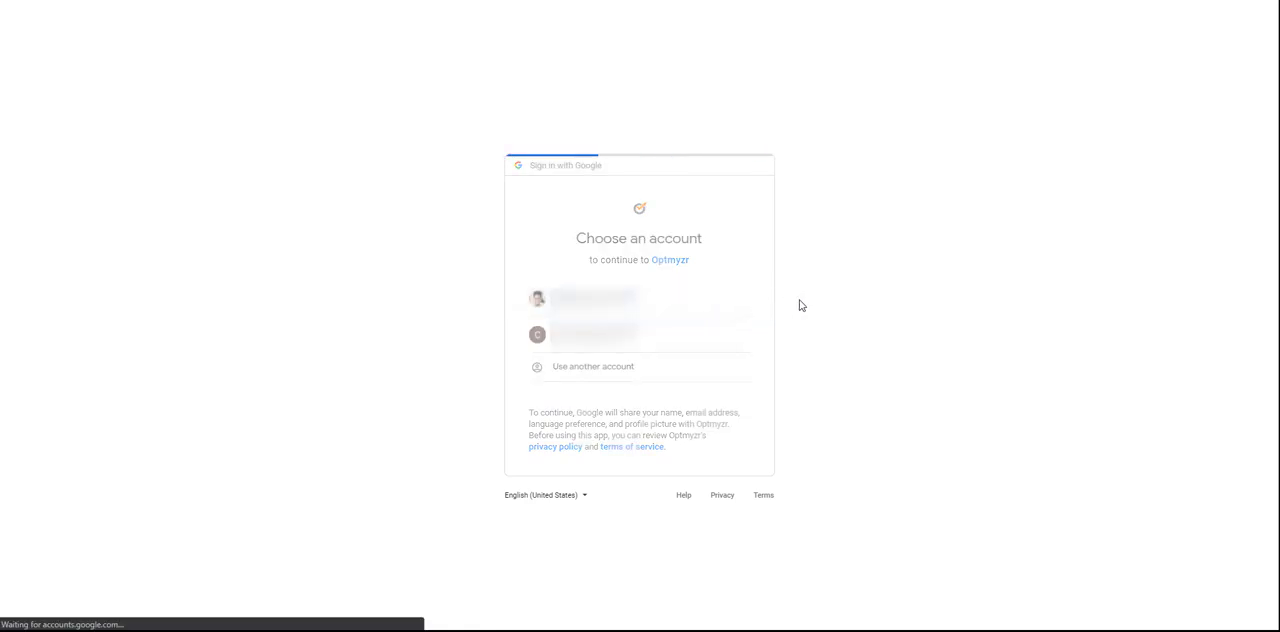
click(592, 296)
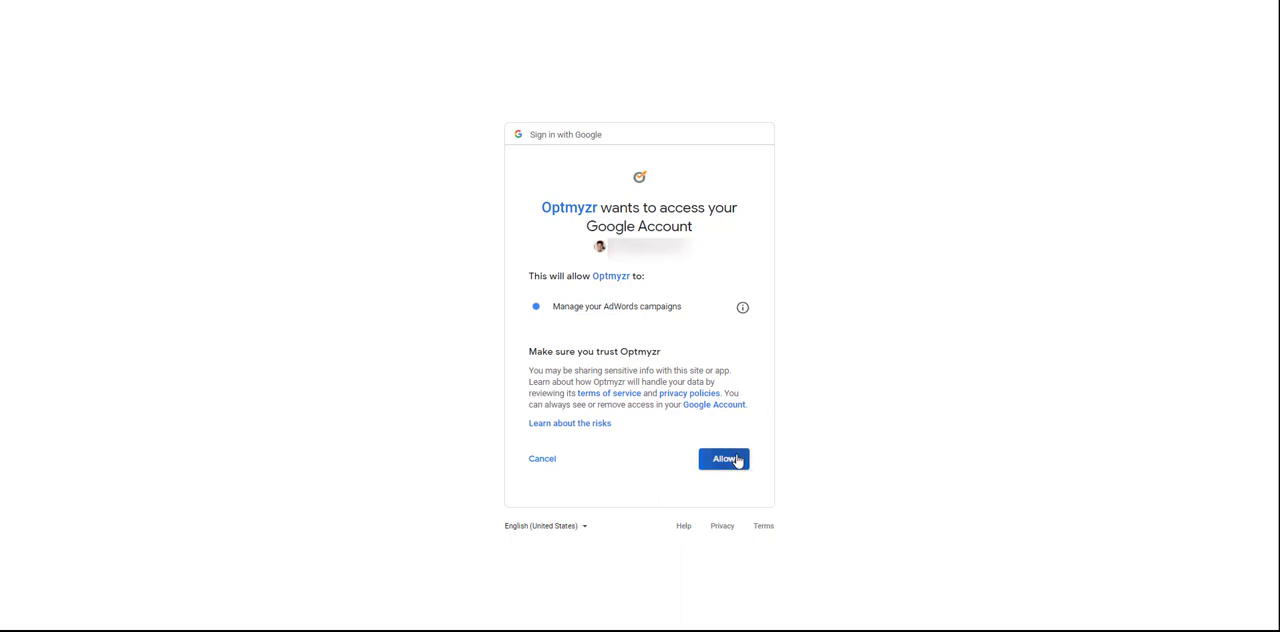
click(722, 458)
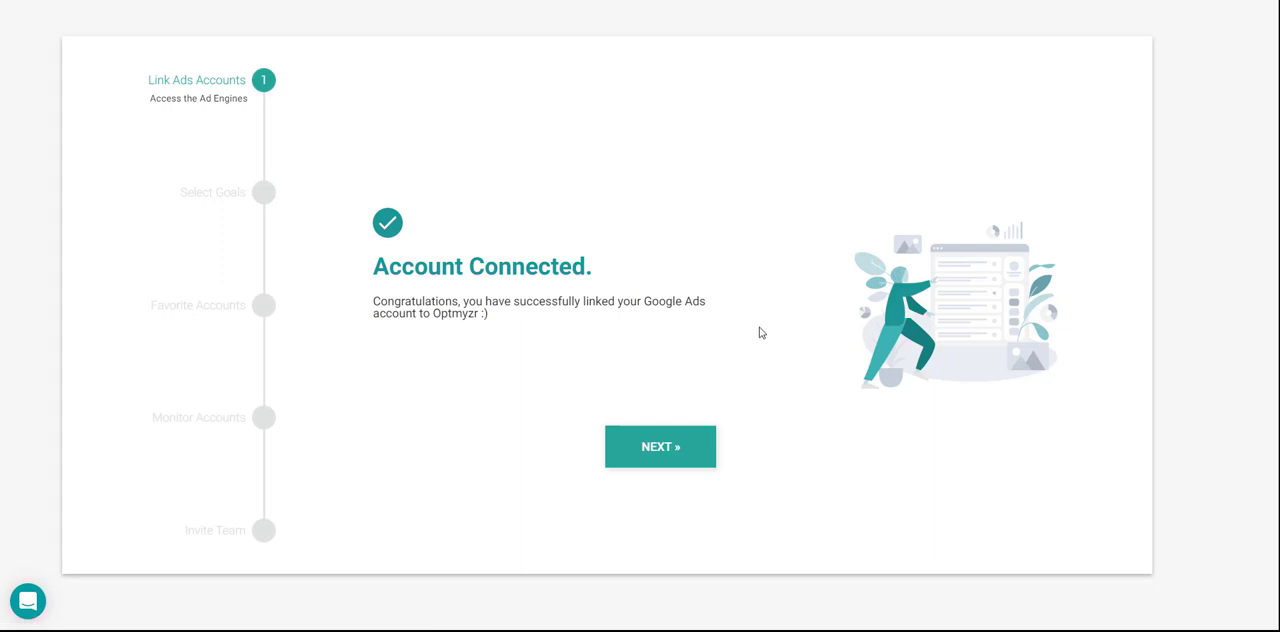
mouse_move(756, 330)
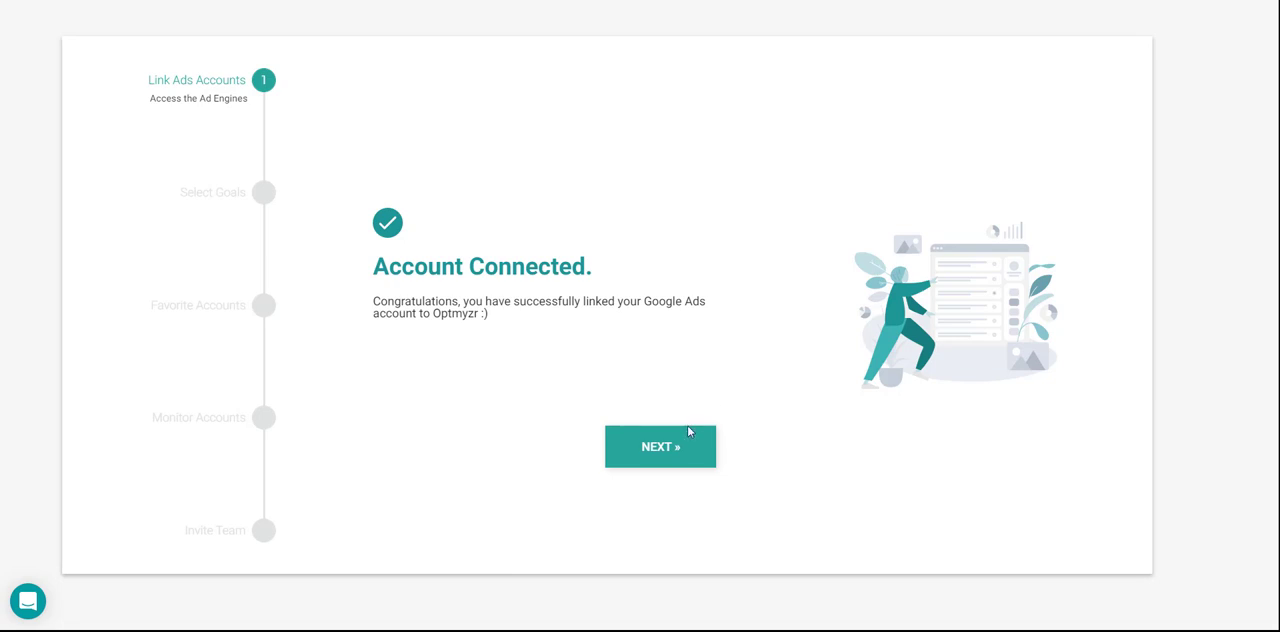
mouse_move(680, 444)
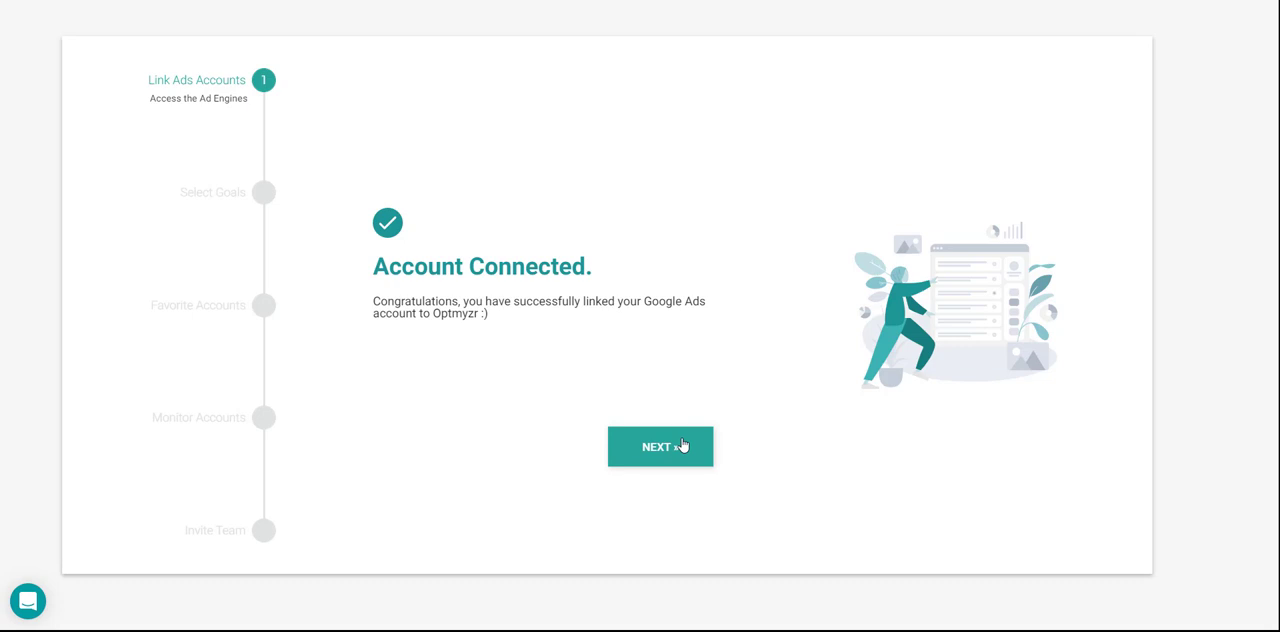
Continue to Select Goals and pick 'Manage and optimize ads' as a goal.
click(660, 446)
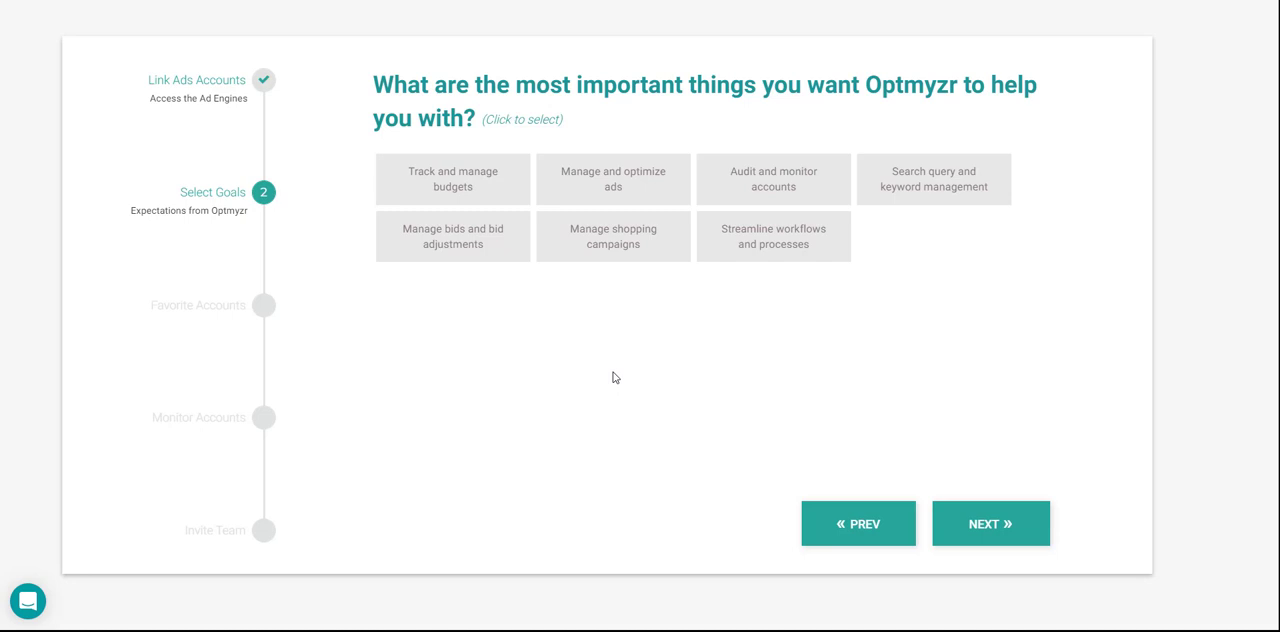
mouse_move(516, 190)
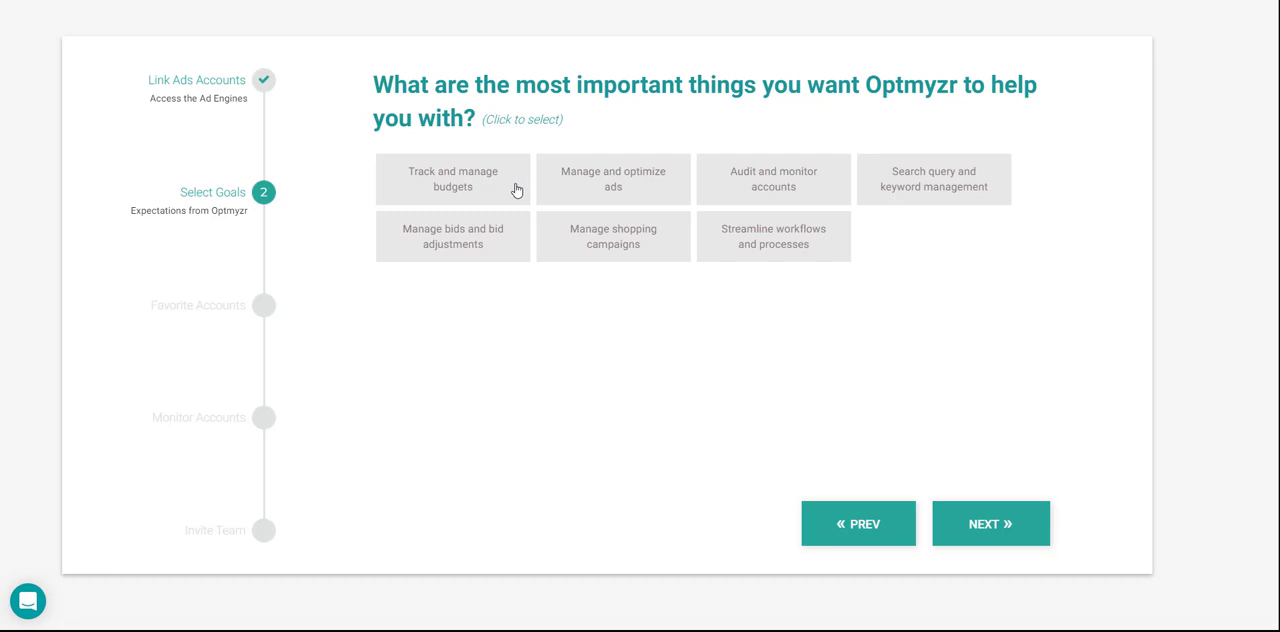
mouse_move(556, 188)
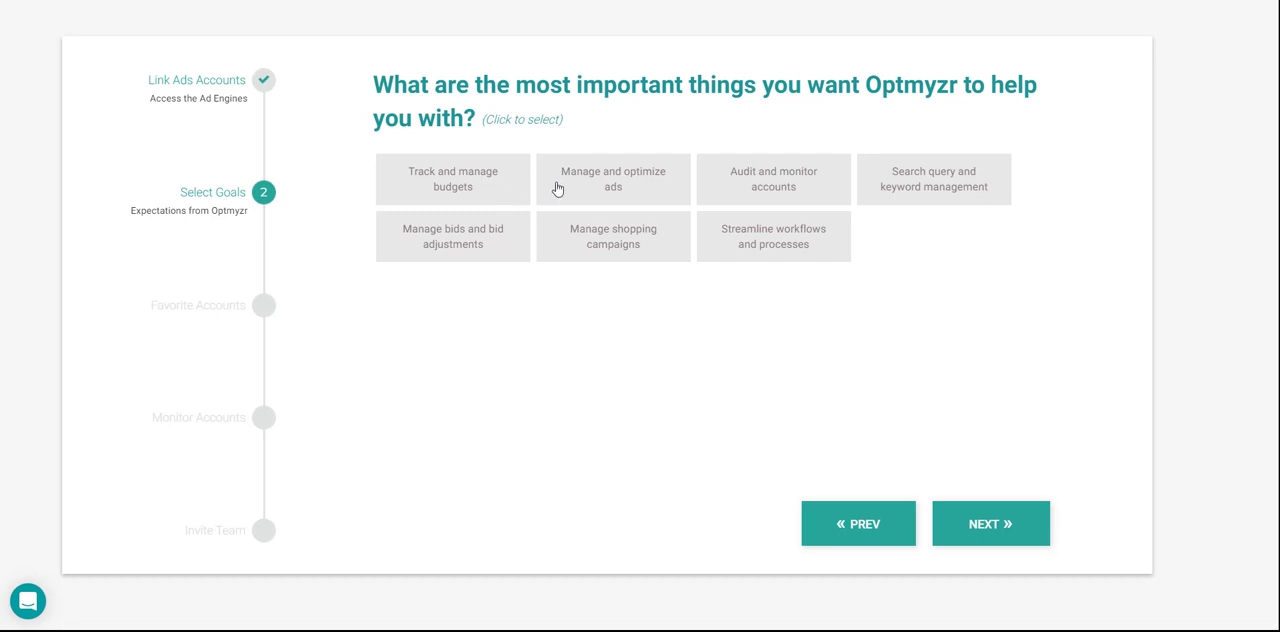
mouse_move(716, 194)
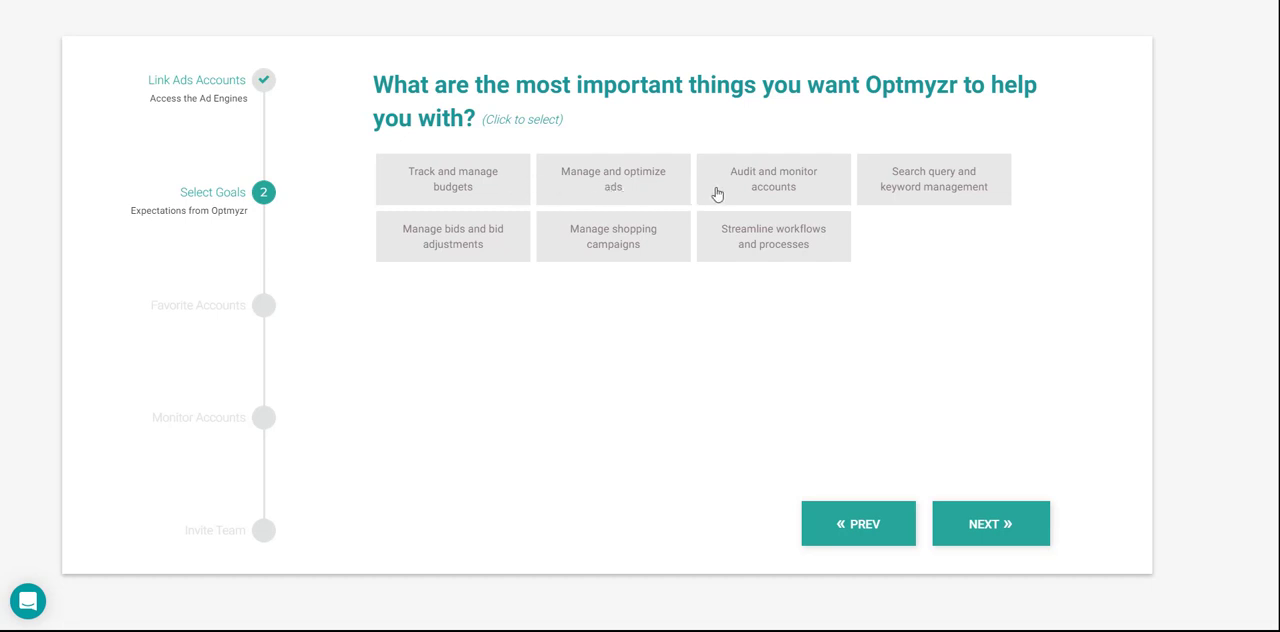
mouse_move(864, 188)
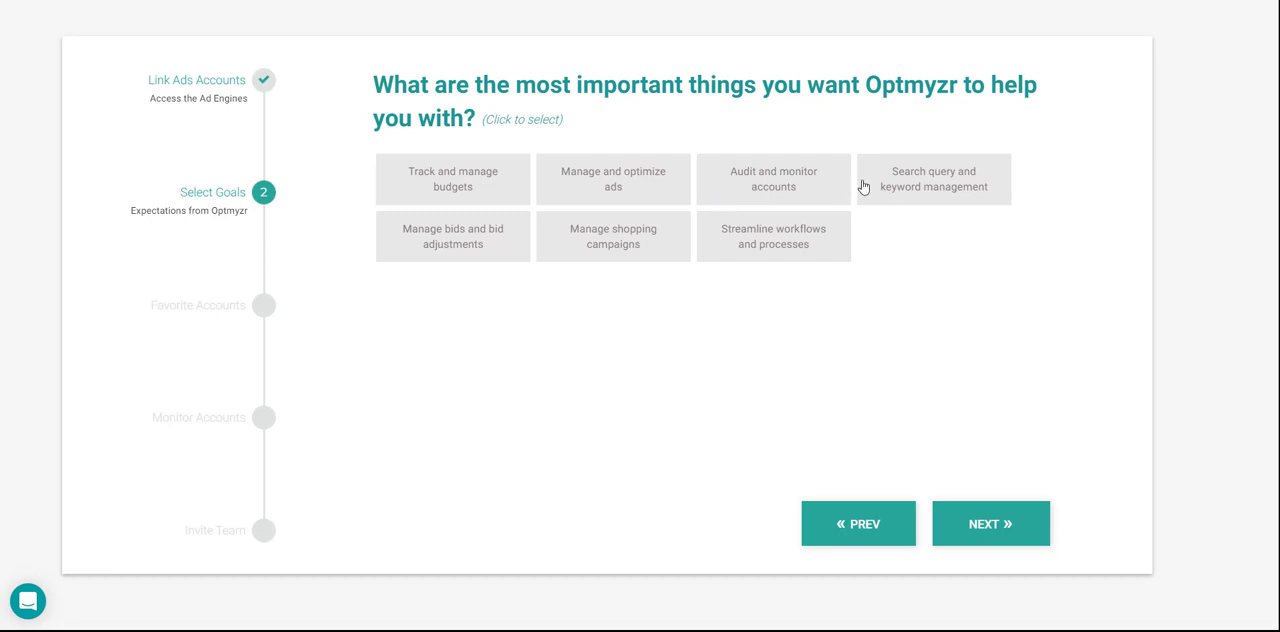
mouse_move(664, 214)
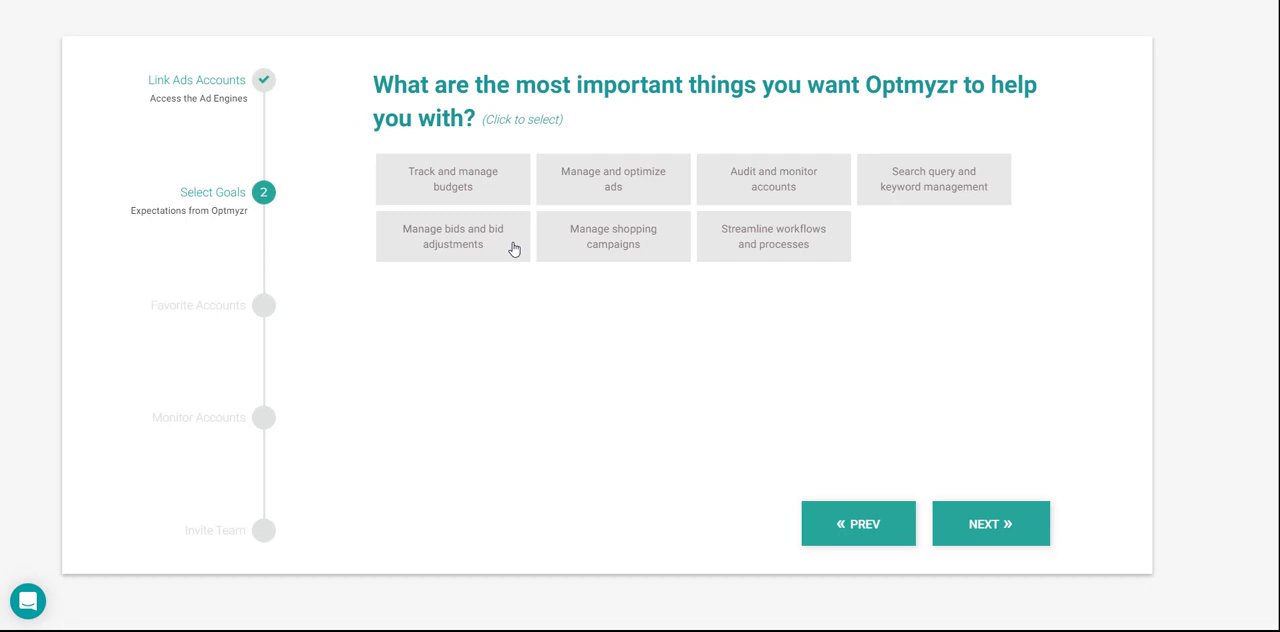
mouse_move(550, 244)
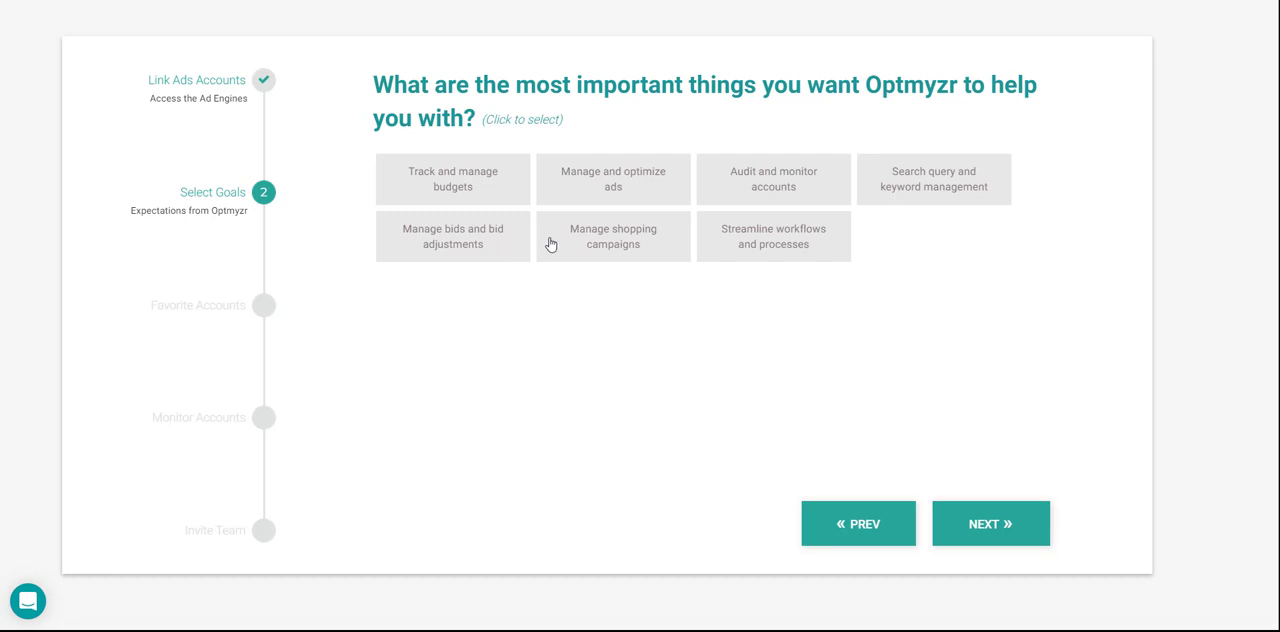
mouse_move(708, 238)
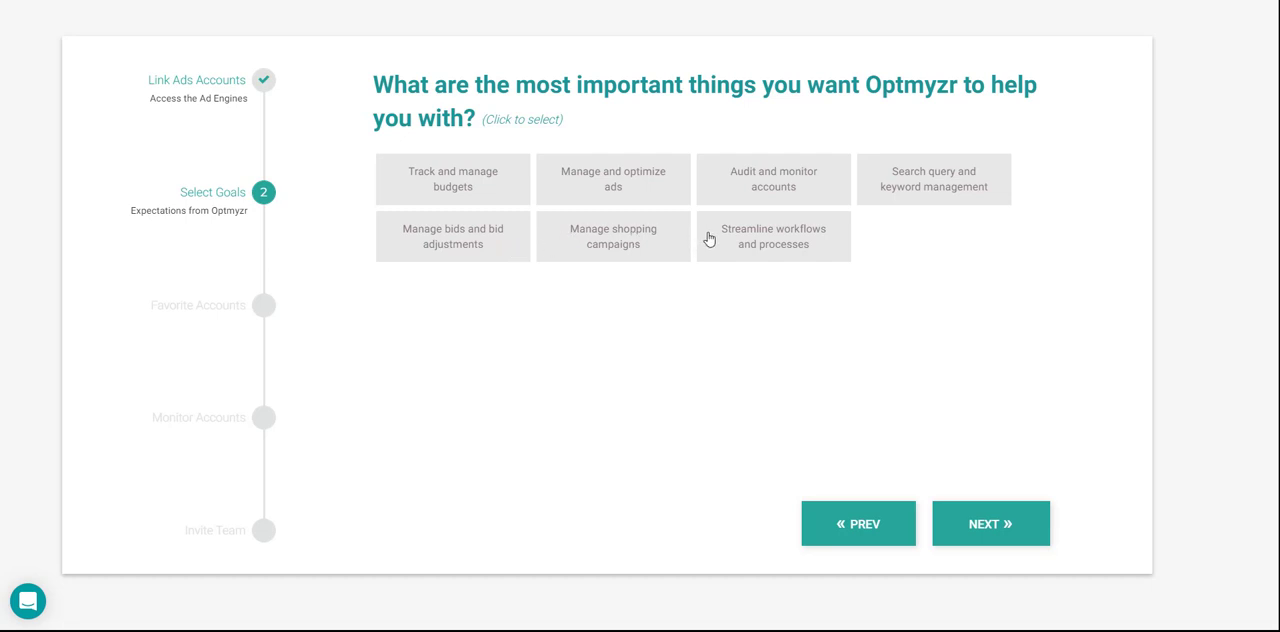
mouse_move(648, 196)
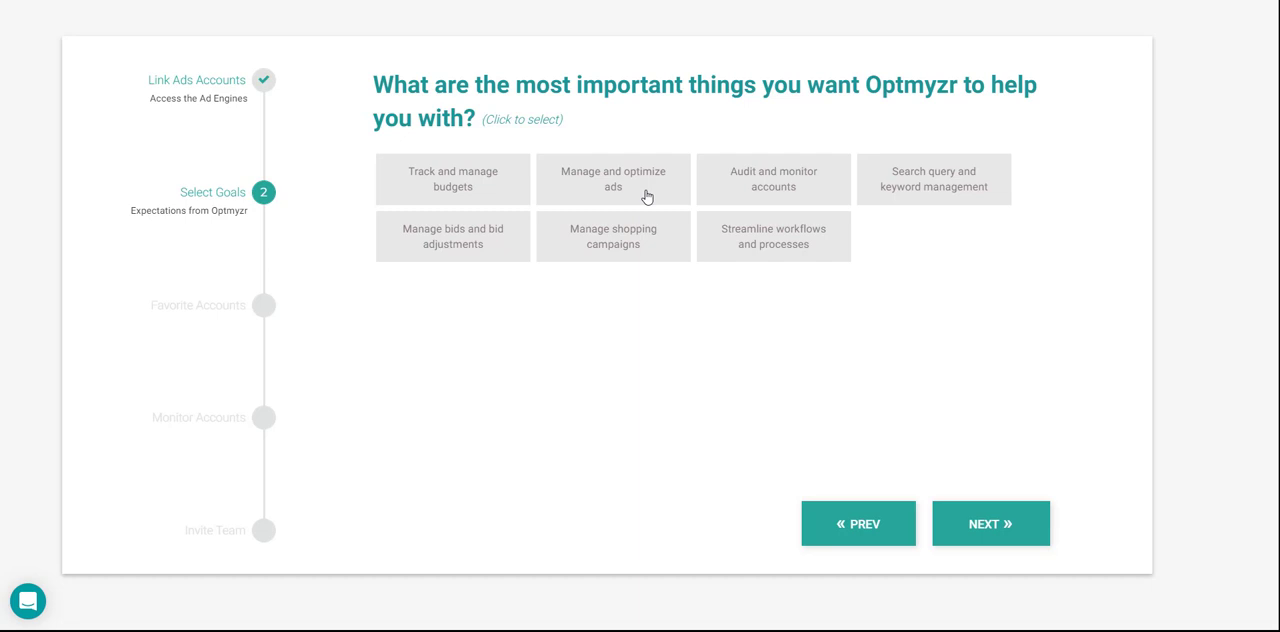
click(612, 180)
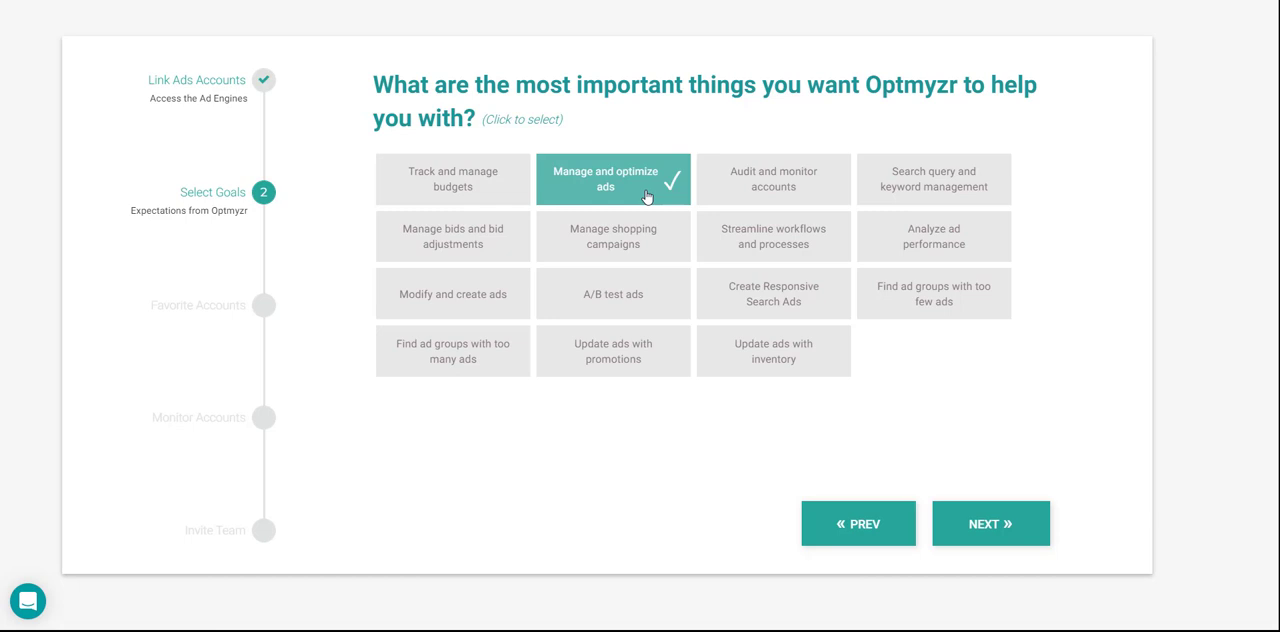
mouse_move(990, 524)
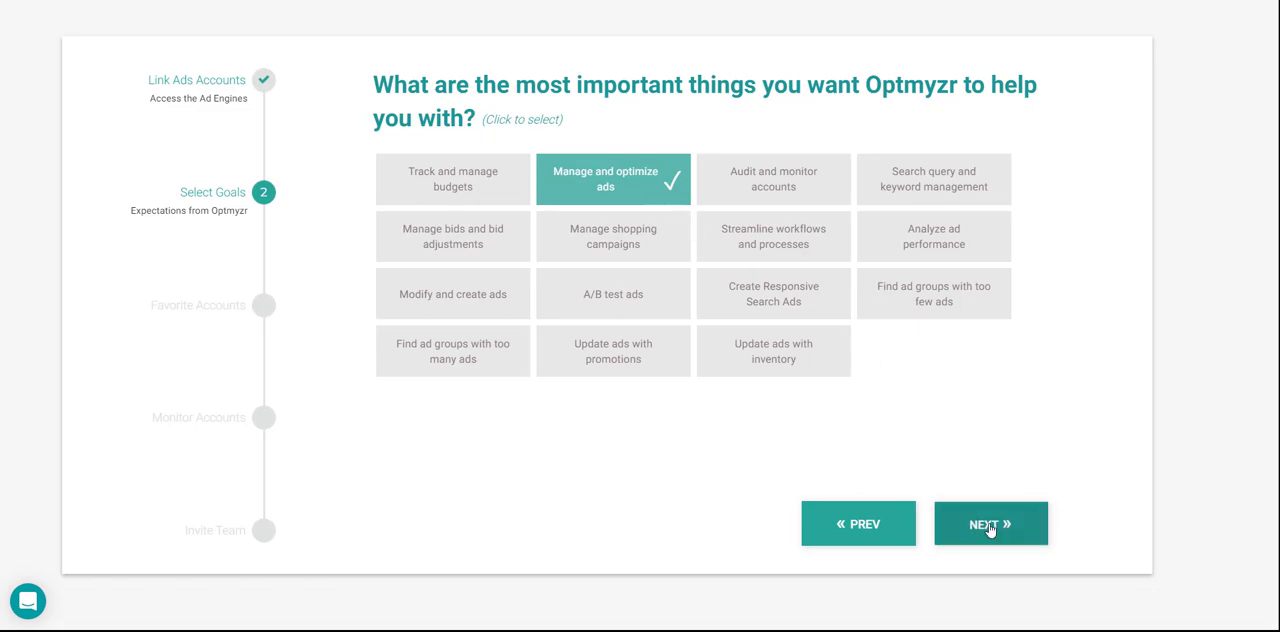
Continue to Favorite Accounts and mark Techfruit Technologies as a favorite too.
click(990, 524)
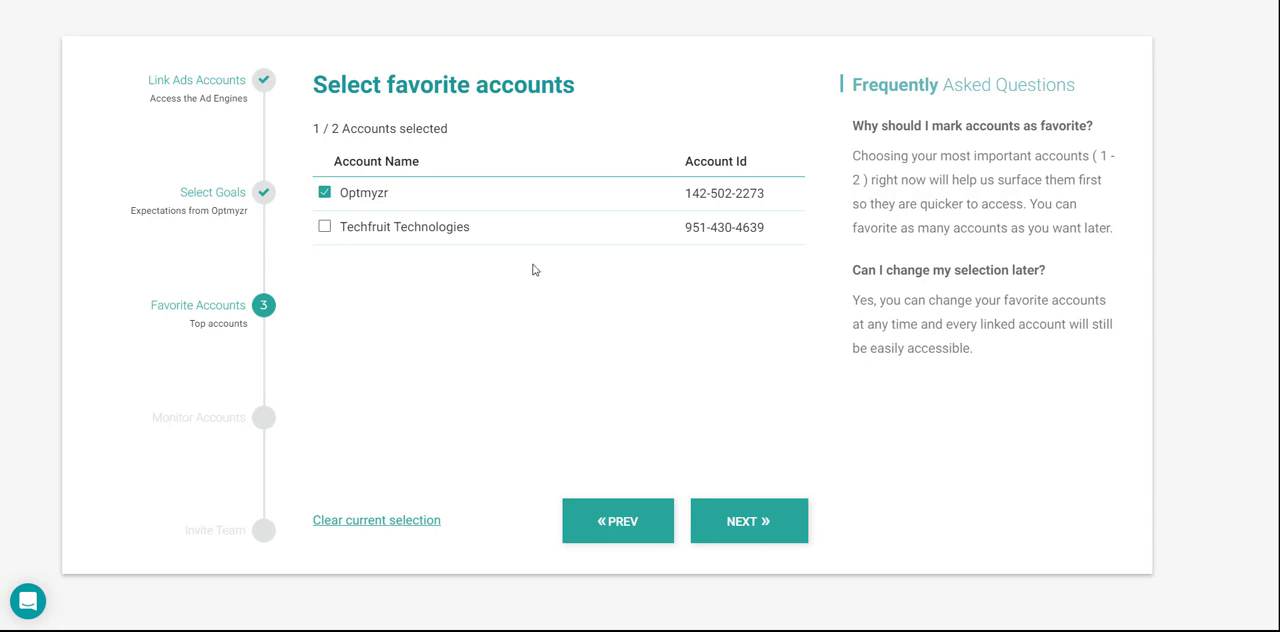
mouse_move(444, 254)
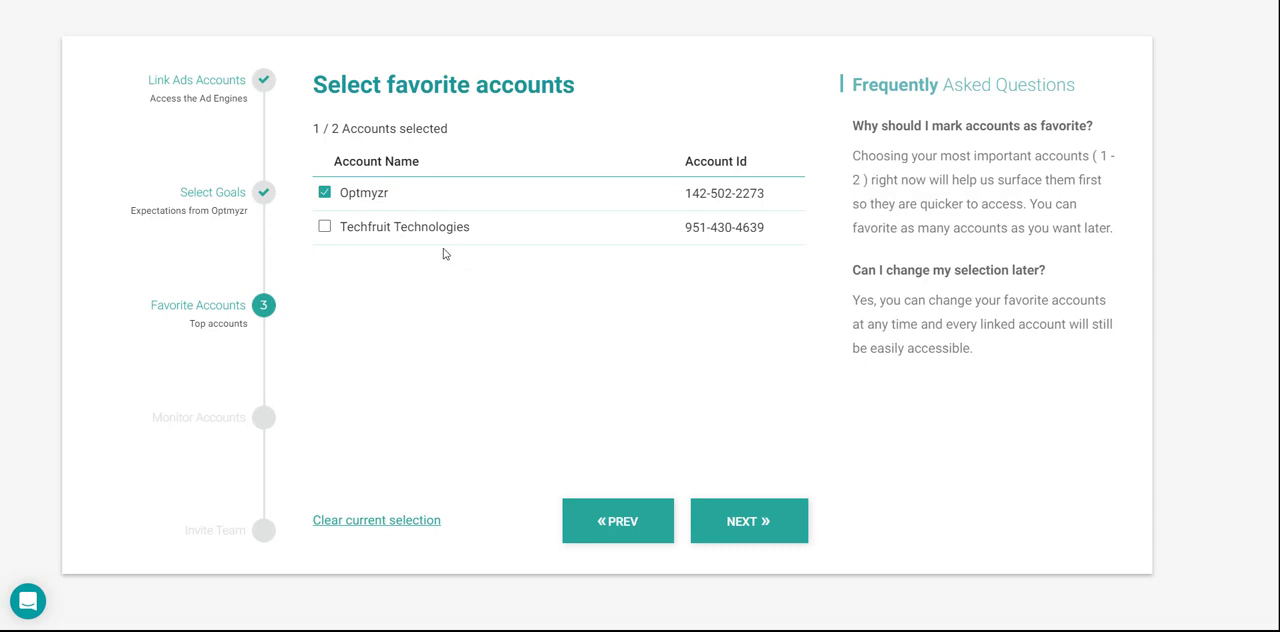
click(324, 226)
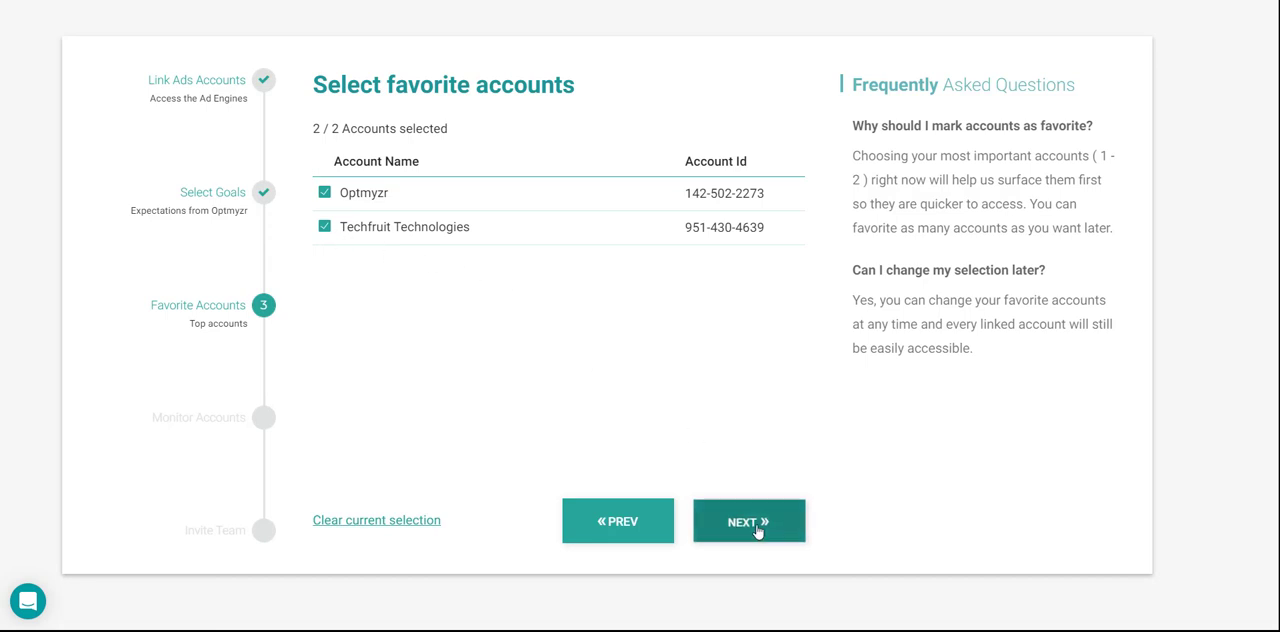
Continue to Monitor Accounts, keeping ROAS, CPA and CPC alerts at 25% thresholds.
click(748, 520)
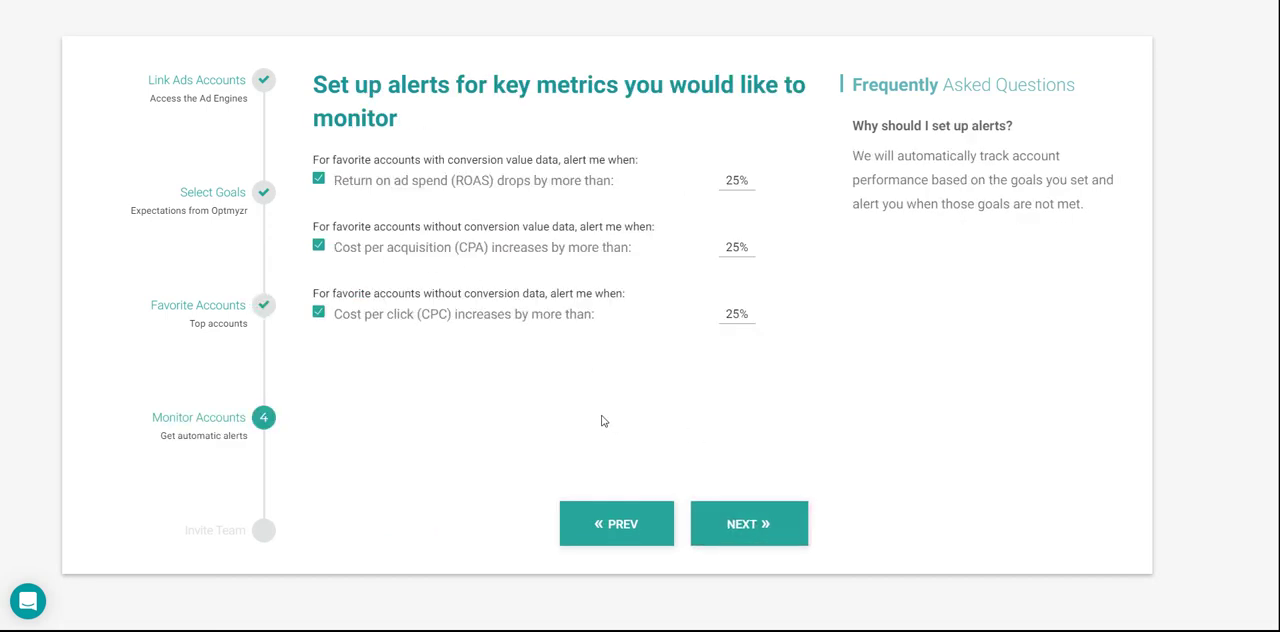
mouse_move(596, 422)
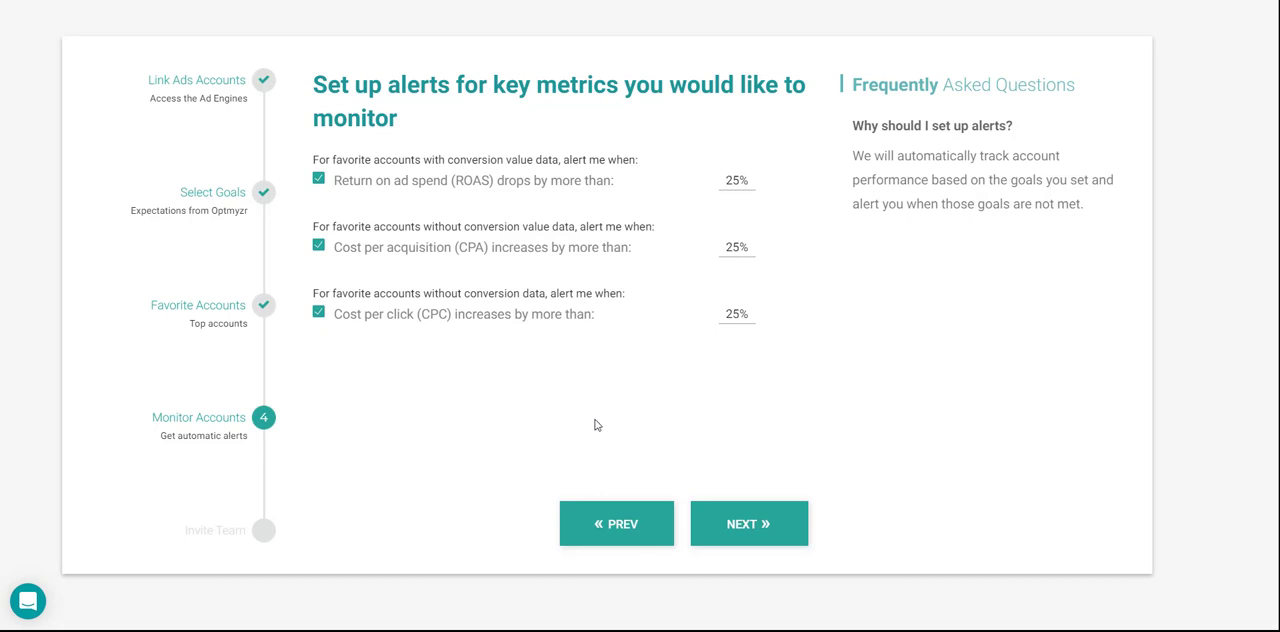
Pass the Invite Team step with the reCAPTCHA ticked and no emails entered, finishing onboarding.
click(748, 524)
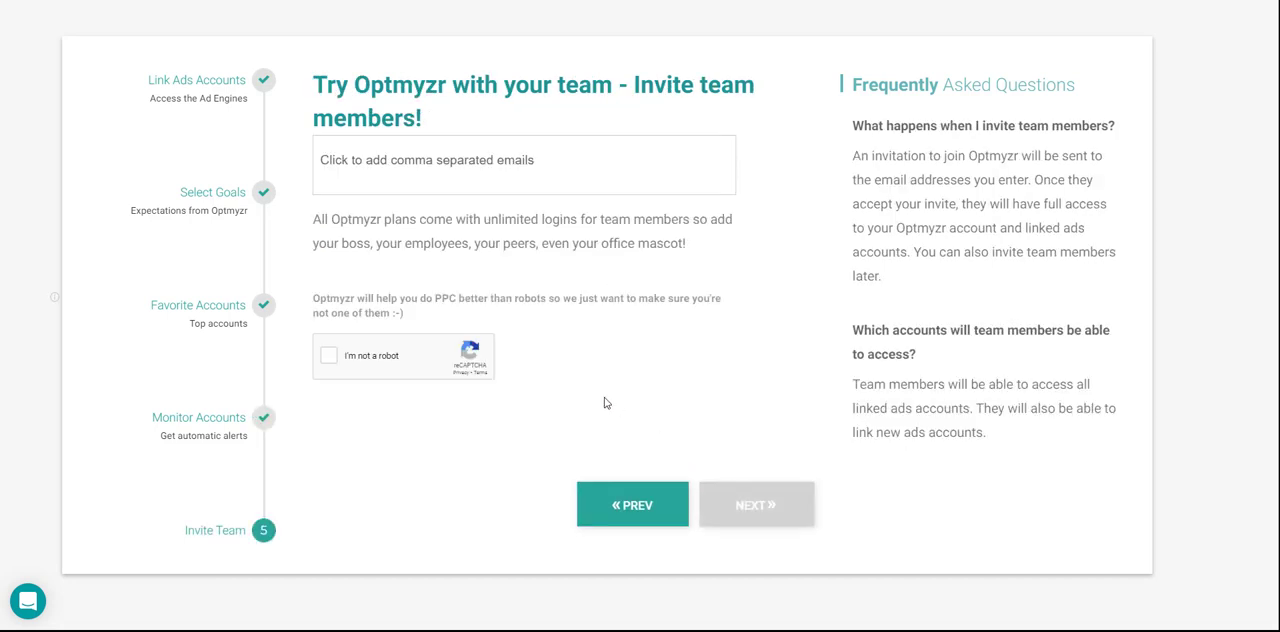
mouse_move(594, 396)
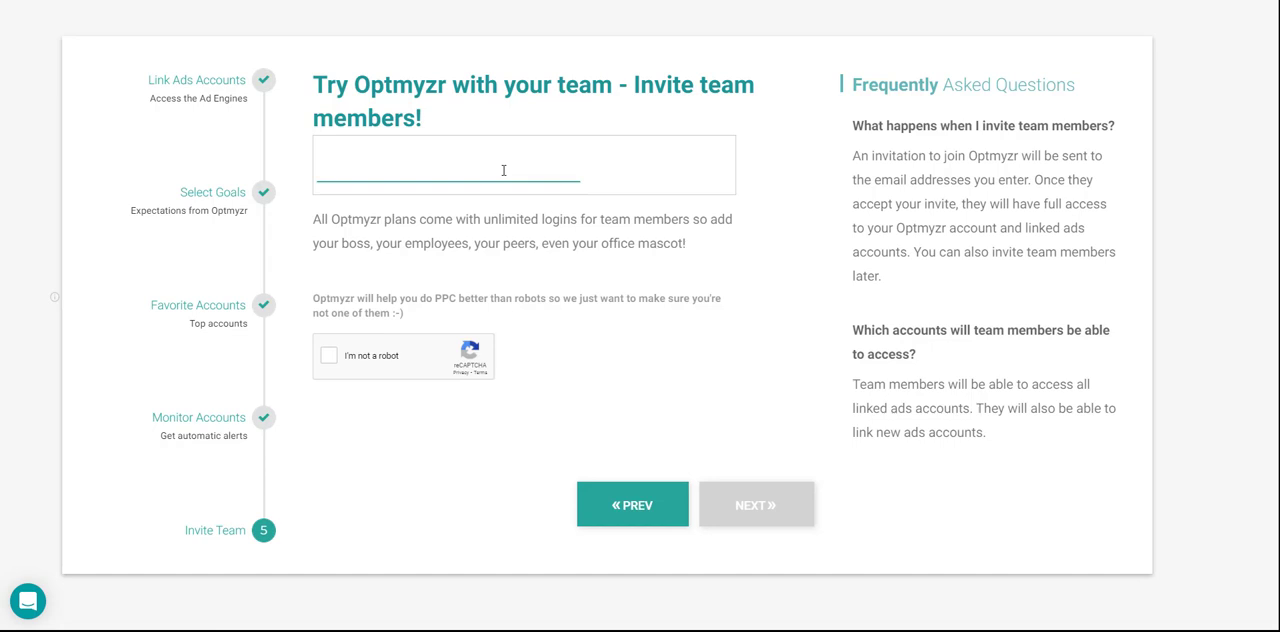
mouse_move(340, 356)
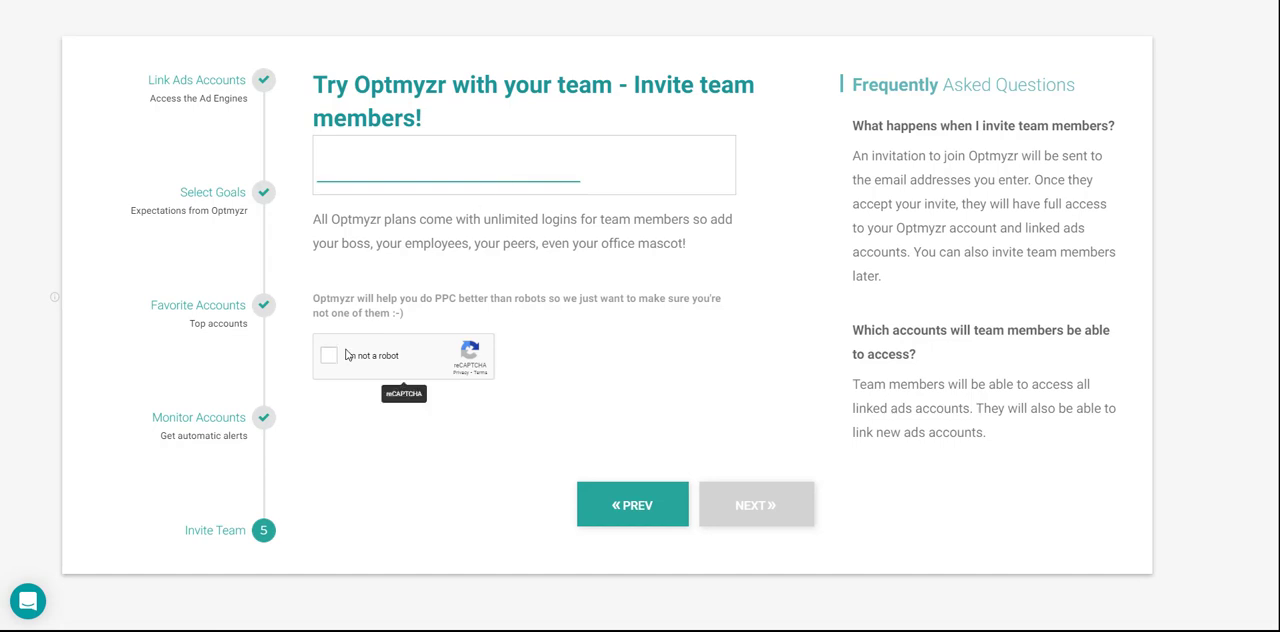
click(330, 356)
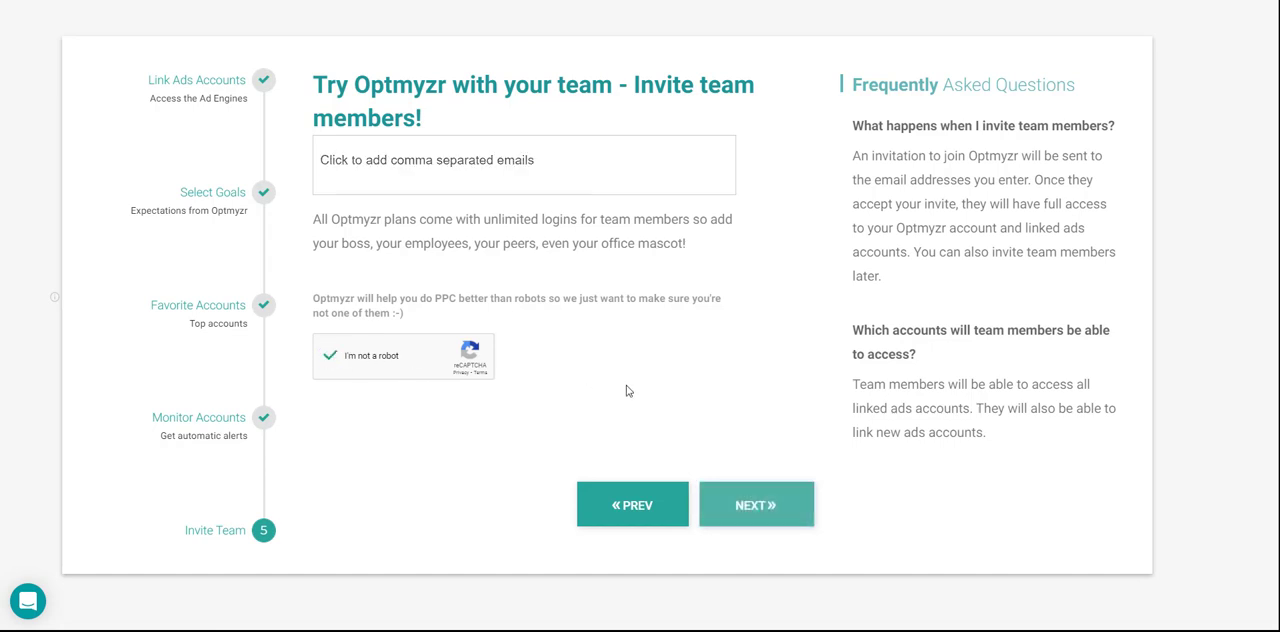
click(756, 504)
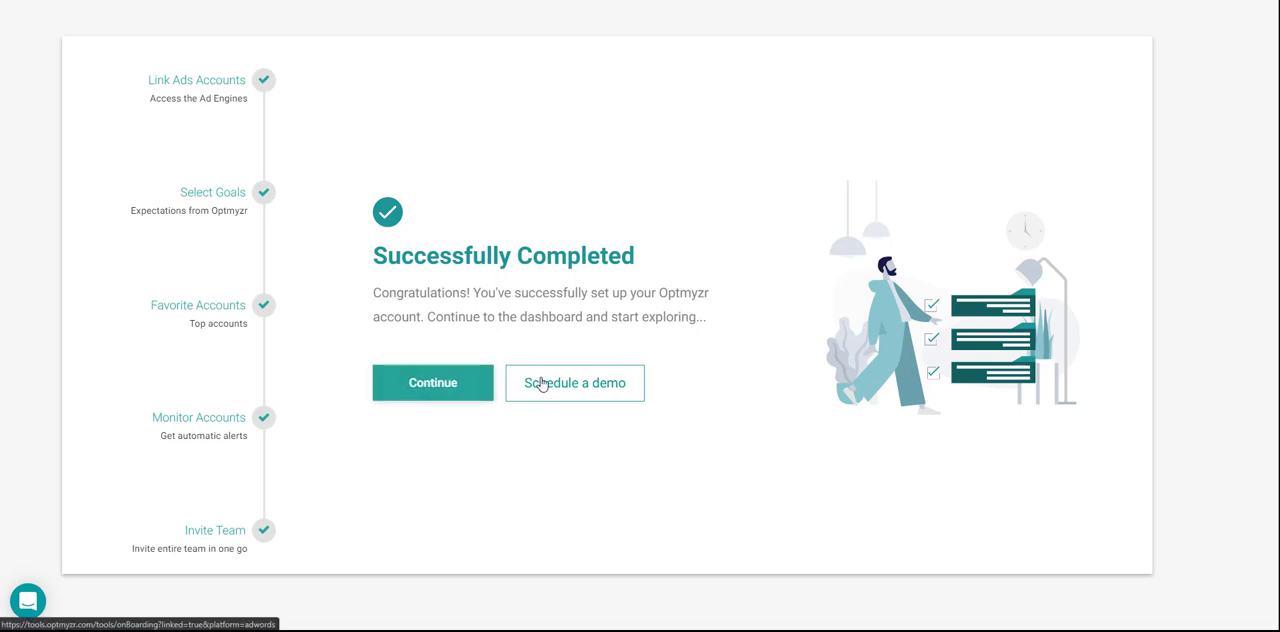
mouse_move(528, 380)
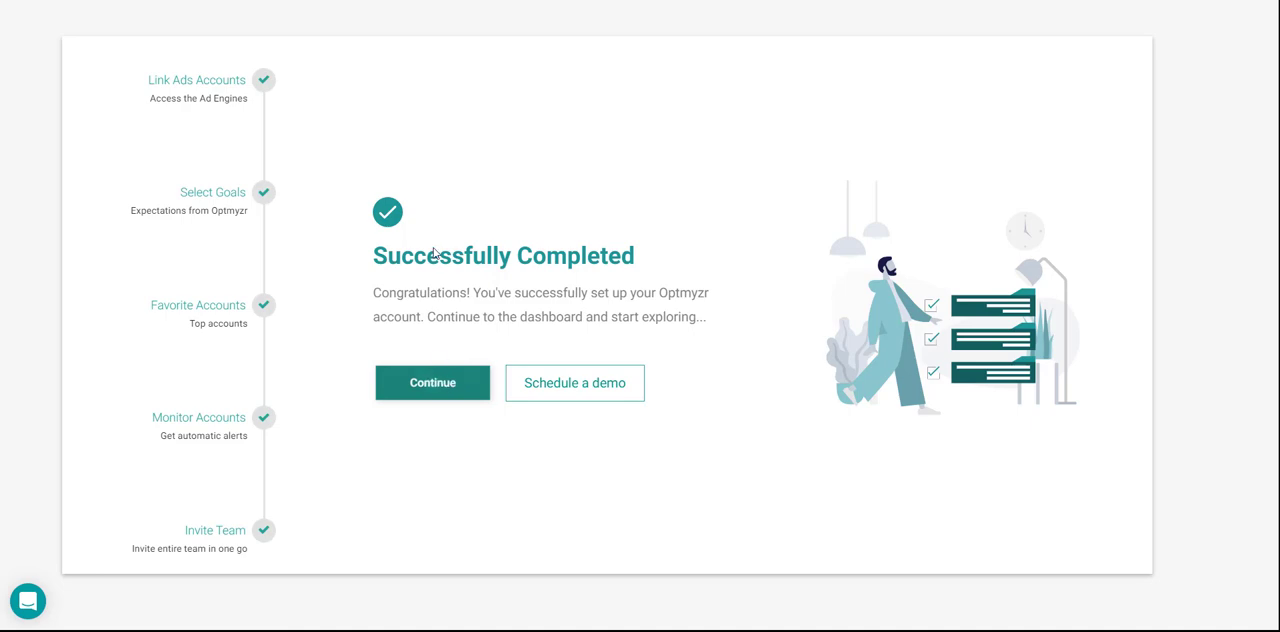
Continue from the Successfully Completed page to the Pro Dashboard.
click(432, 384)
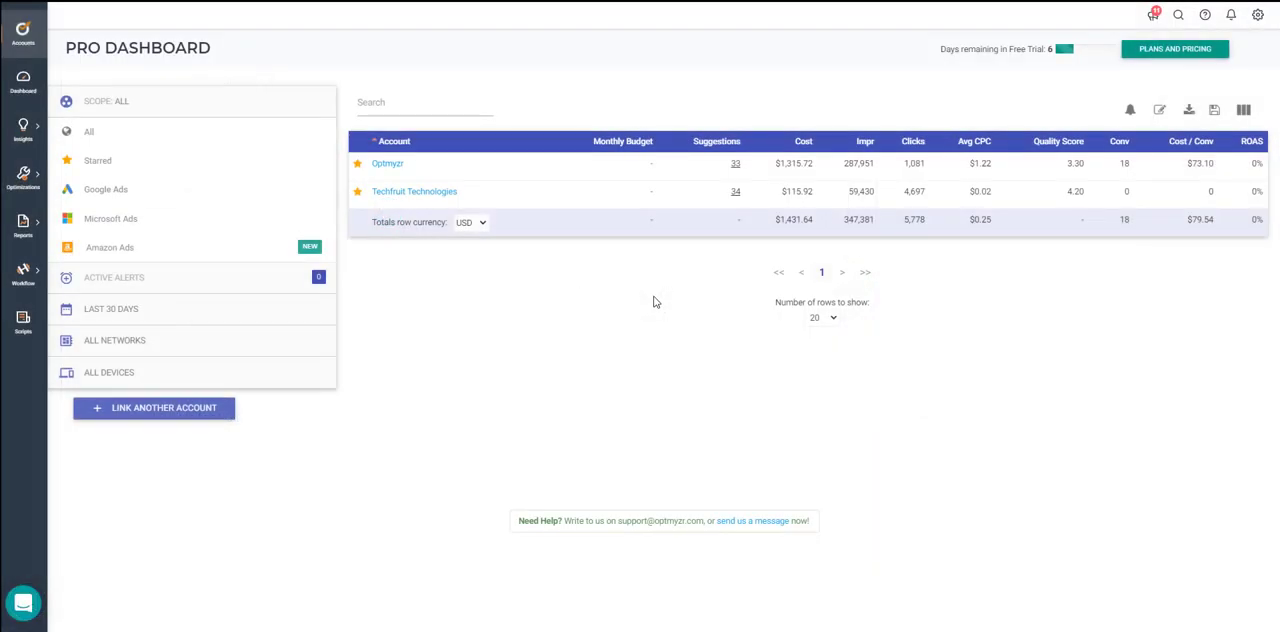
mouse_move(658, 302)
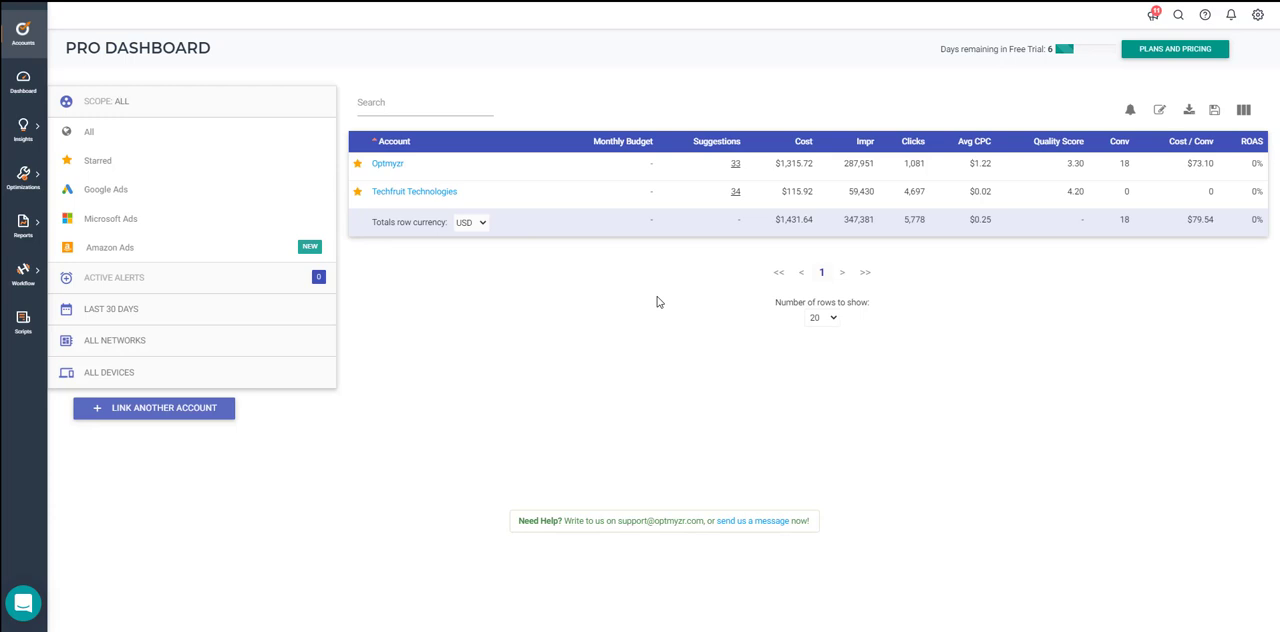
mouse_move(240, 416)
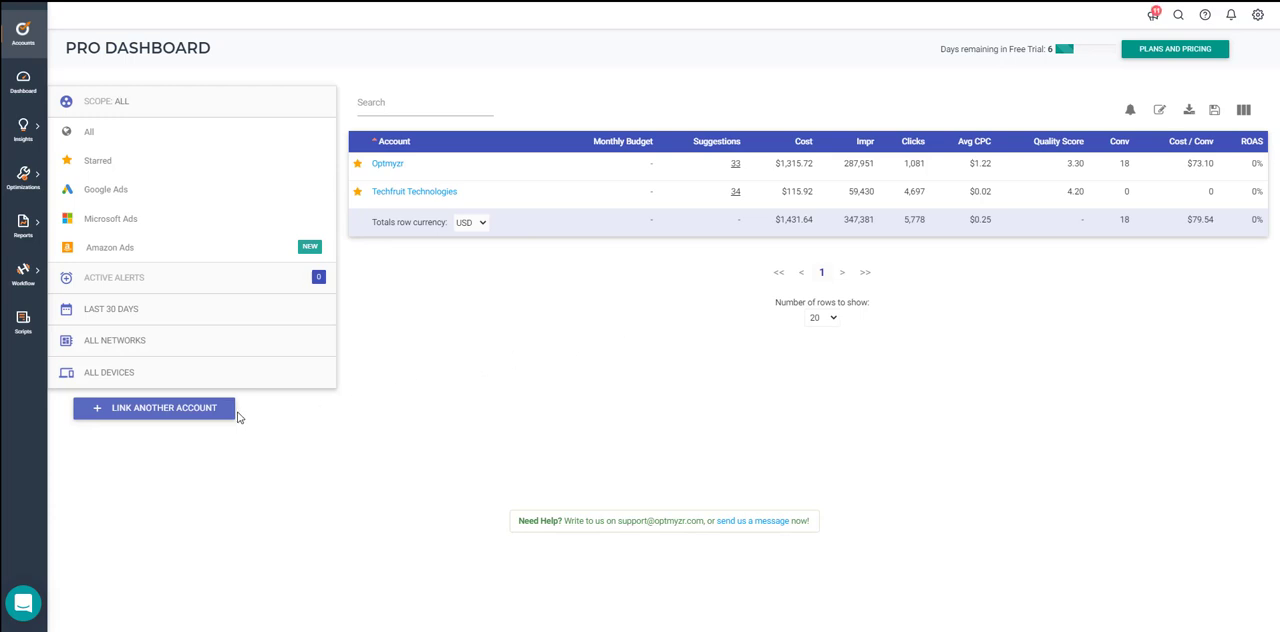
mouse_move(504, 388)
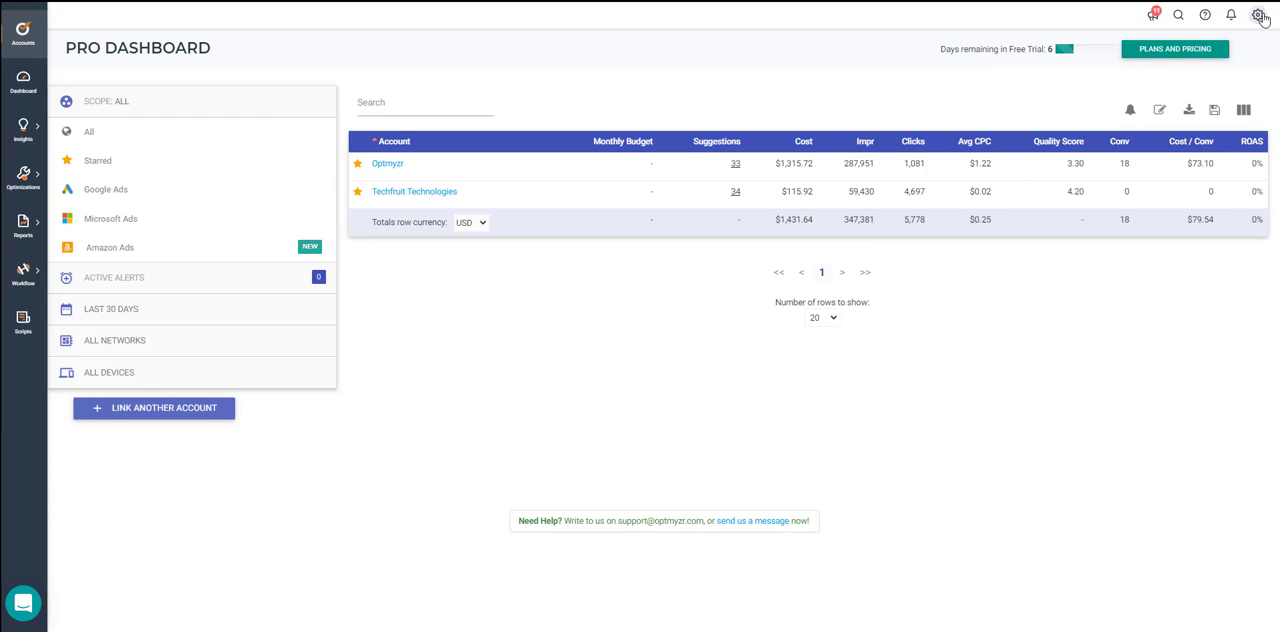
Go to Manage Linked Accounts from the top-right settings gear.
click(1258, 16)
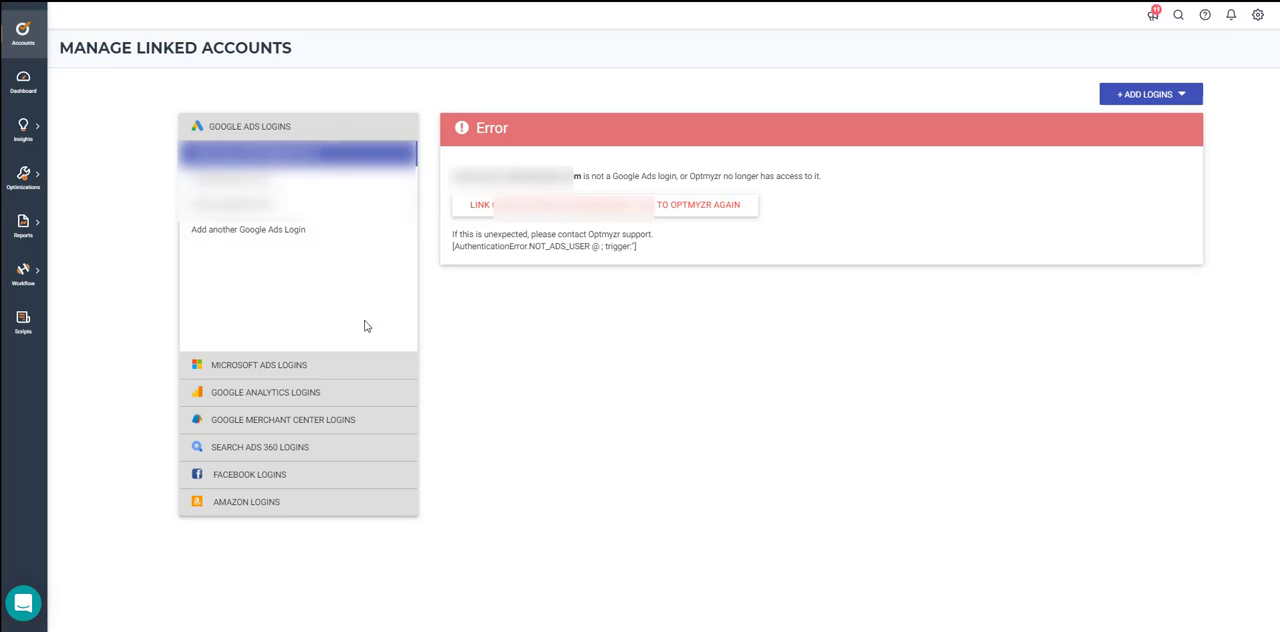
mouse_move(388, 394)
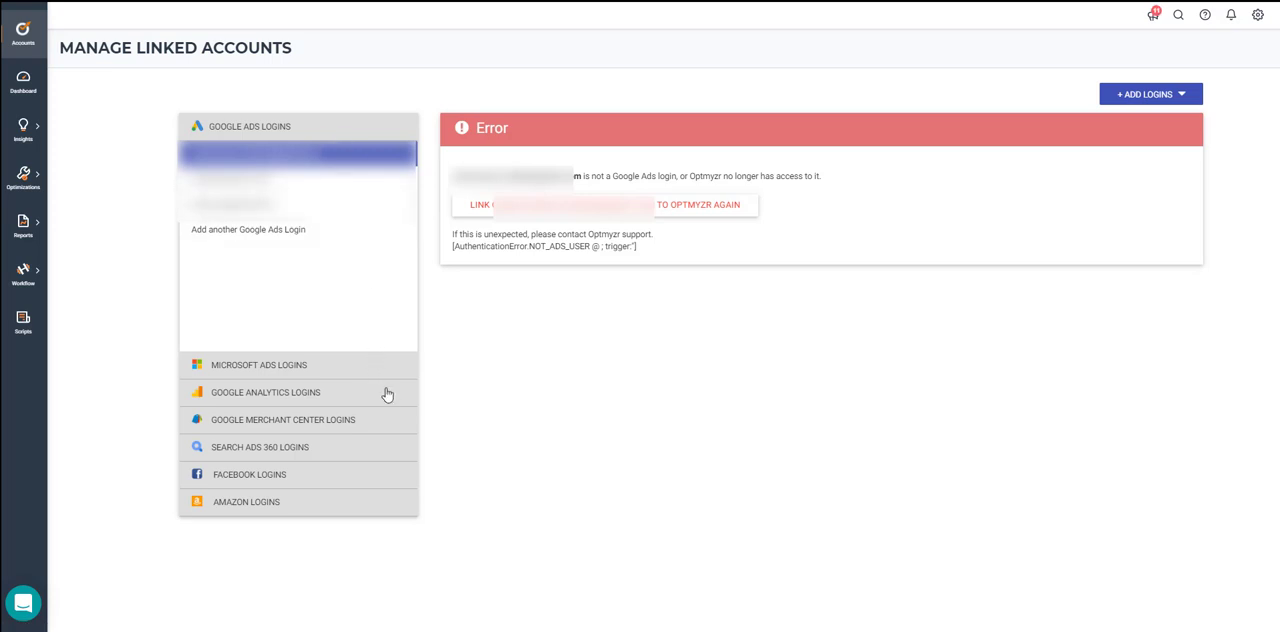
mouse_move(382, 448)
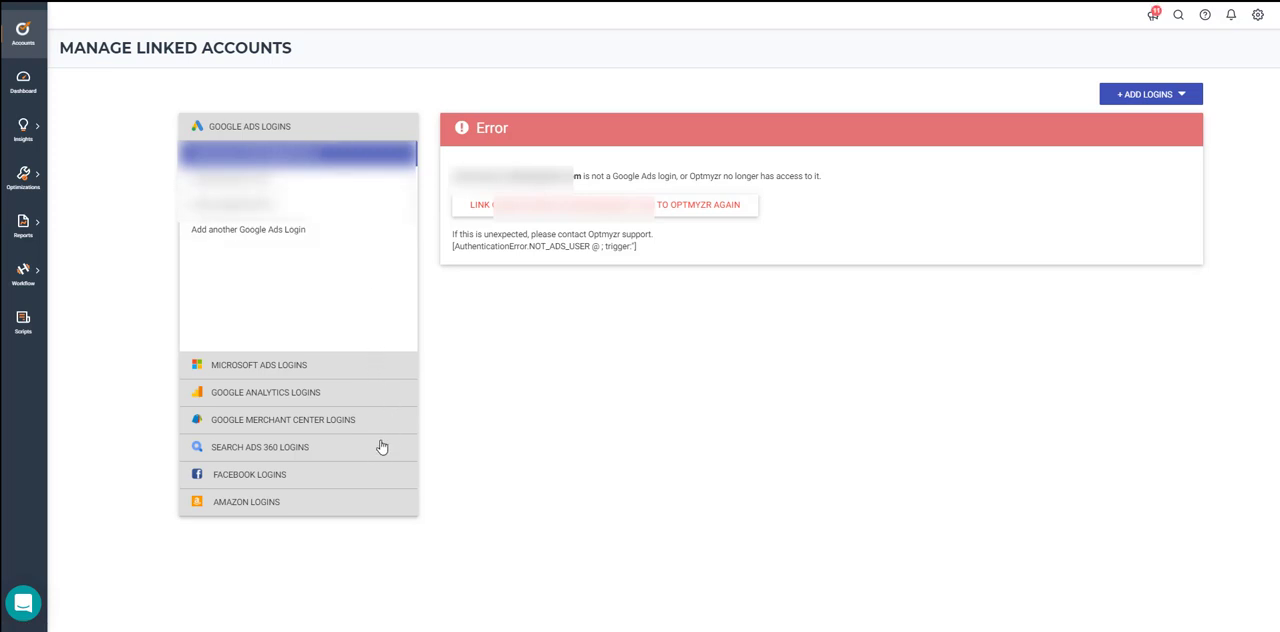
mouse_move(368, 480)
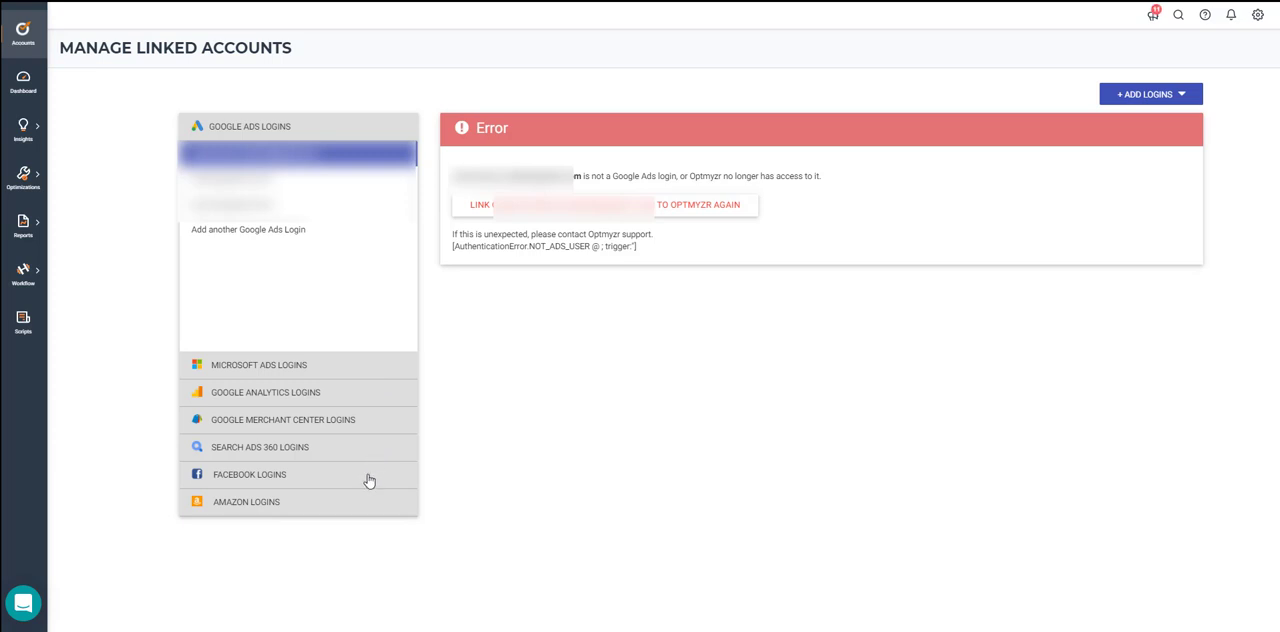
mouse_move(376, 508)
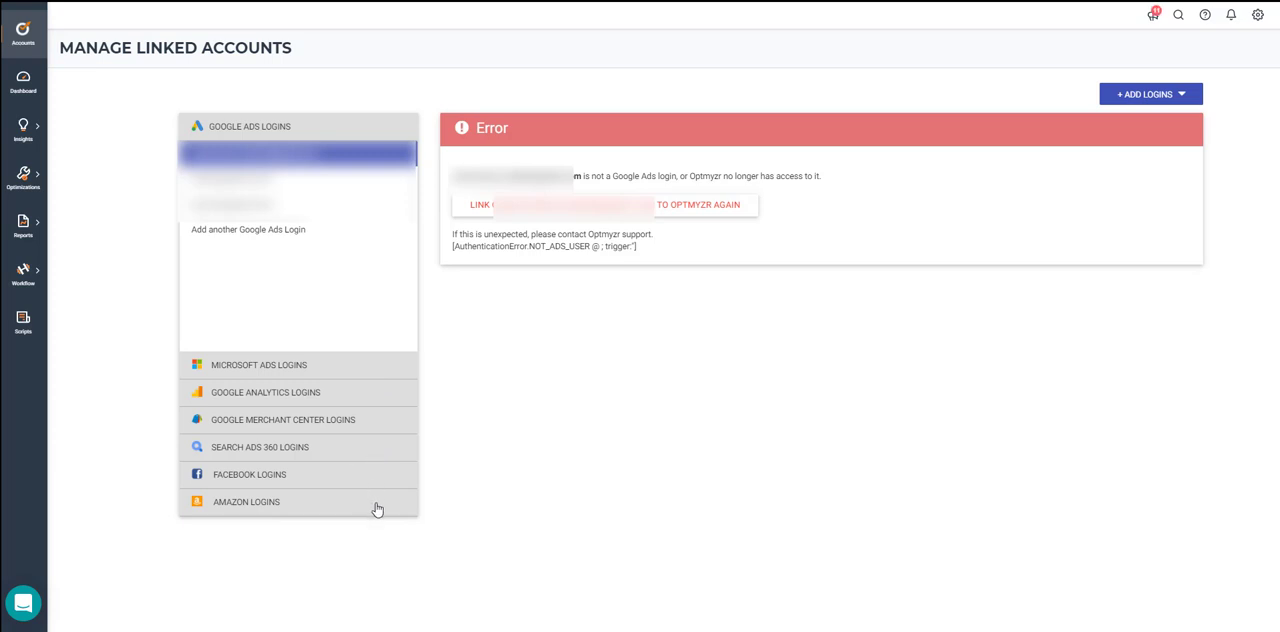
mouse_move(588, 440)
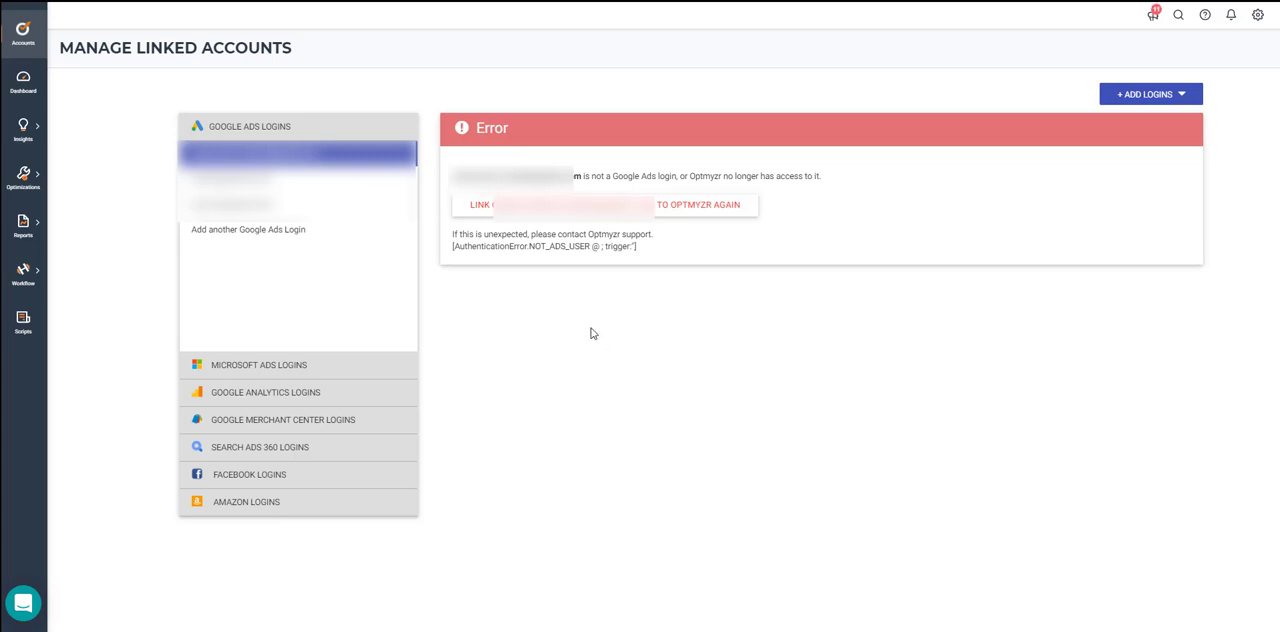
mouse_move(624, 328)
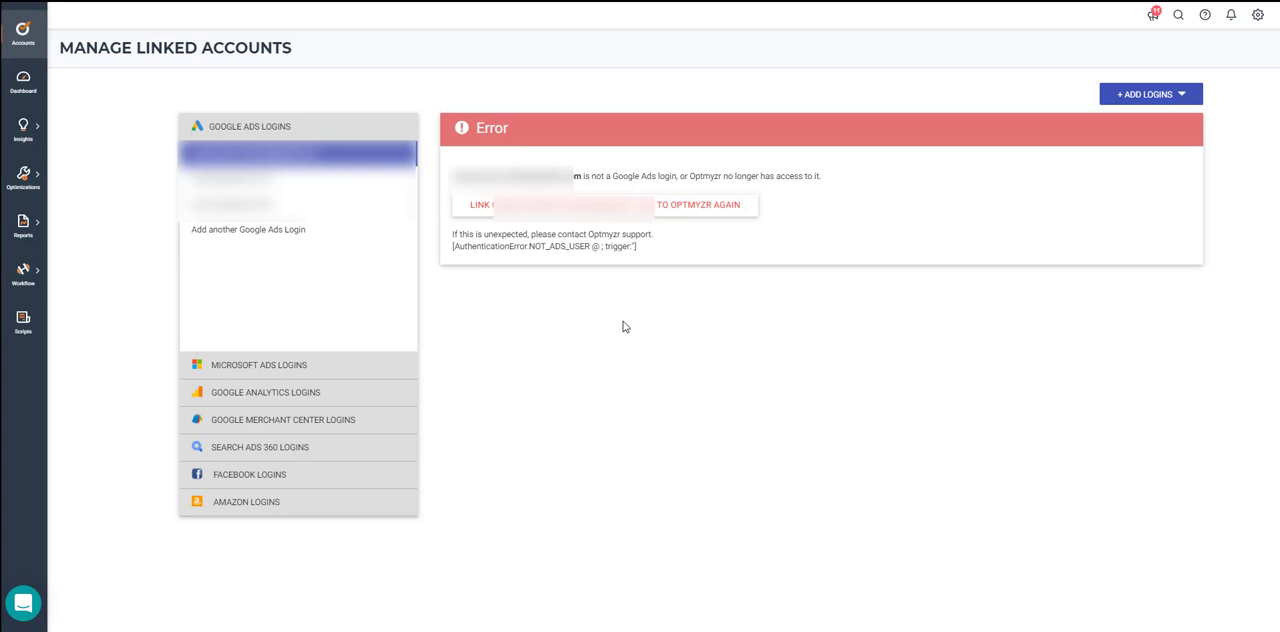
mouse_move(884, 286)
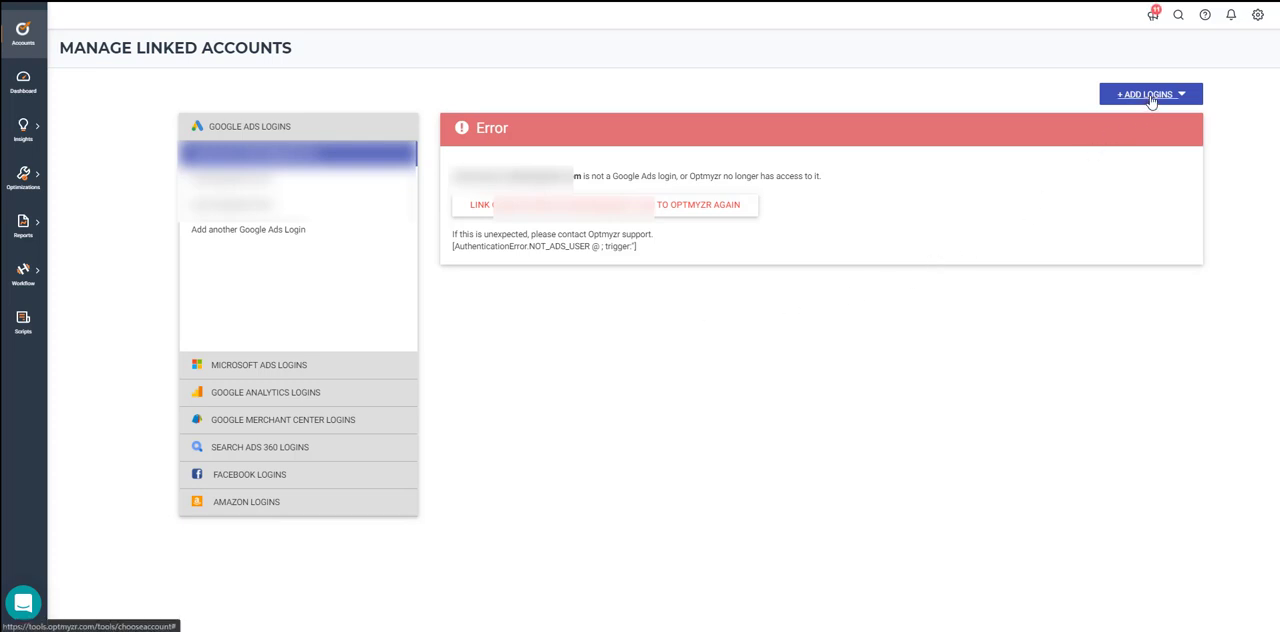
Add another Google Ads login, choosing the Google account and allowing Optmyzr access.
click(1148, 94)
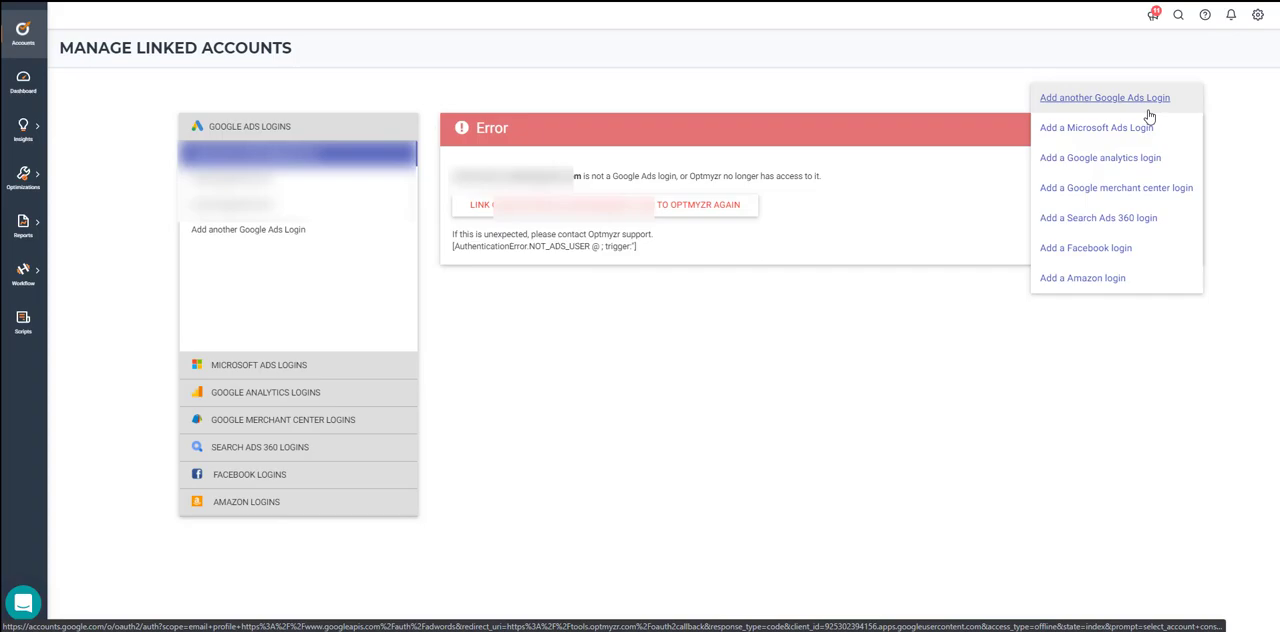
click(1104, 98)
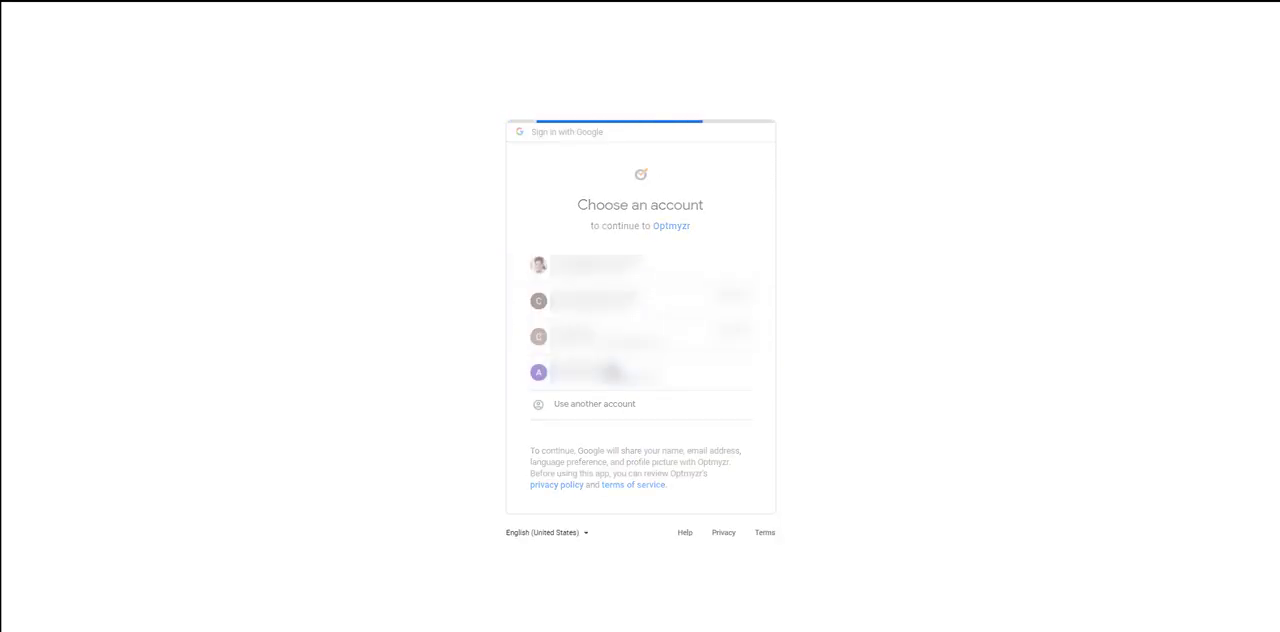
click(538, 372)
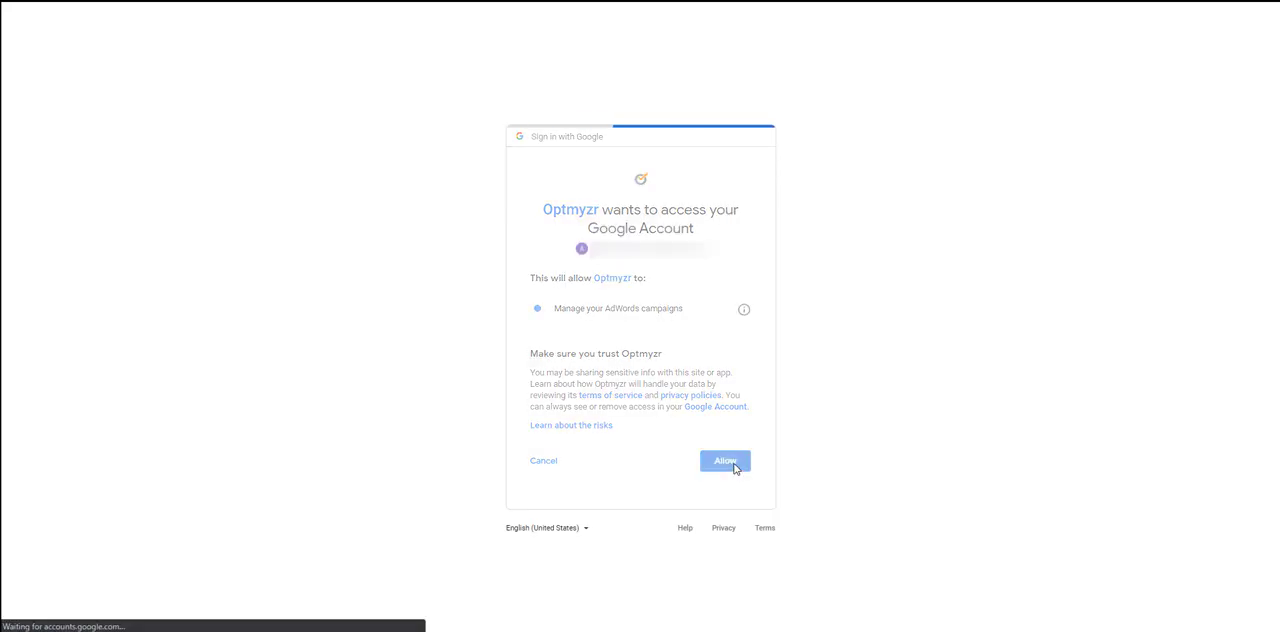
click(724, 460)
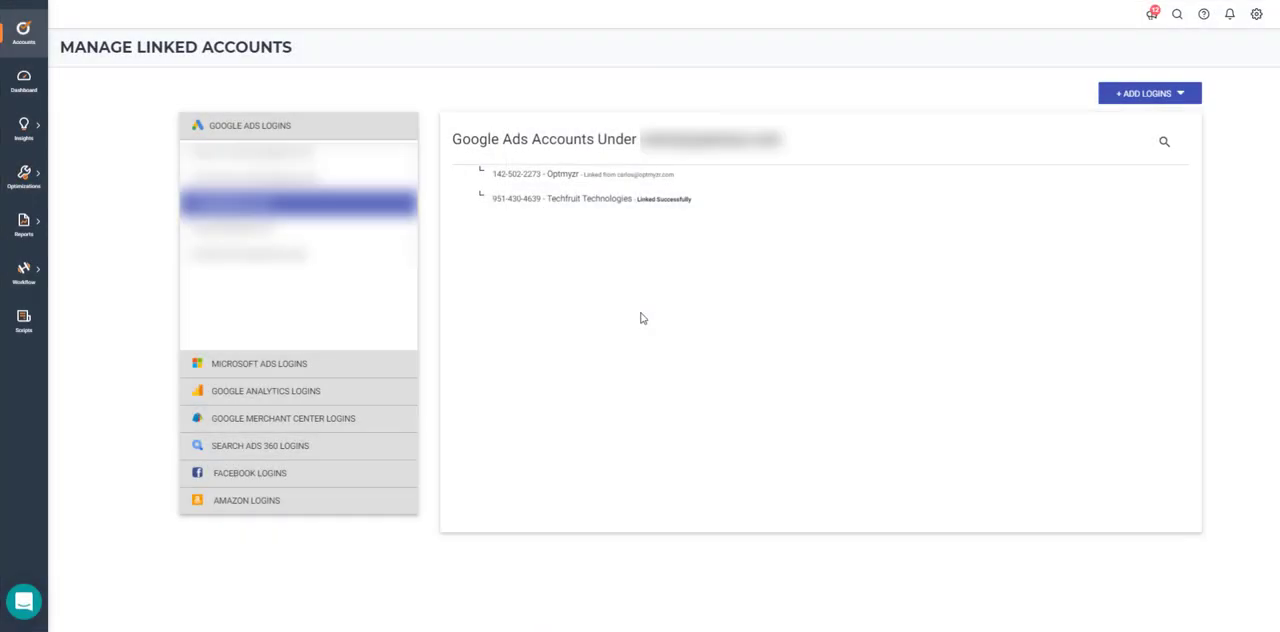